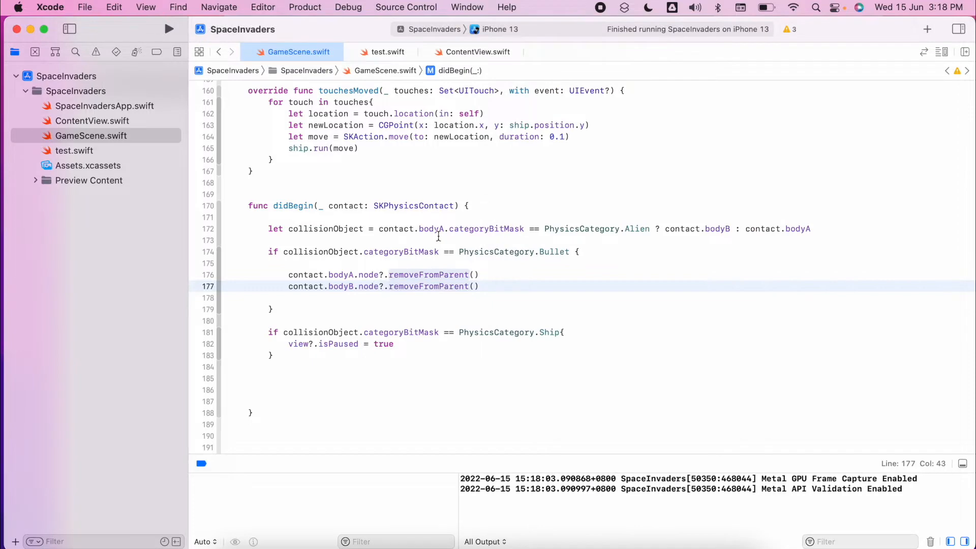
# Below PhysicsCategory, declare let scoreLabel = SKLabelNode(fontNamed: "Helvetica").
pyautogui.scroll(3)
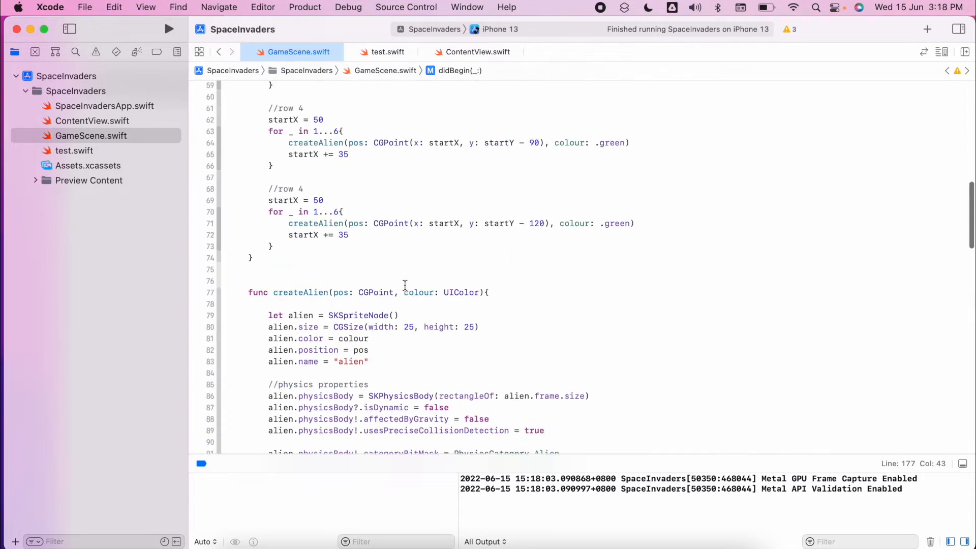
pyautogui.scroll(3)
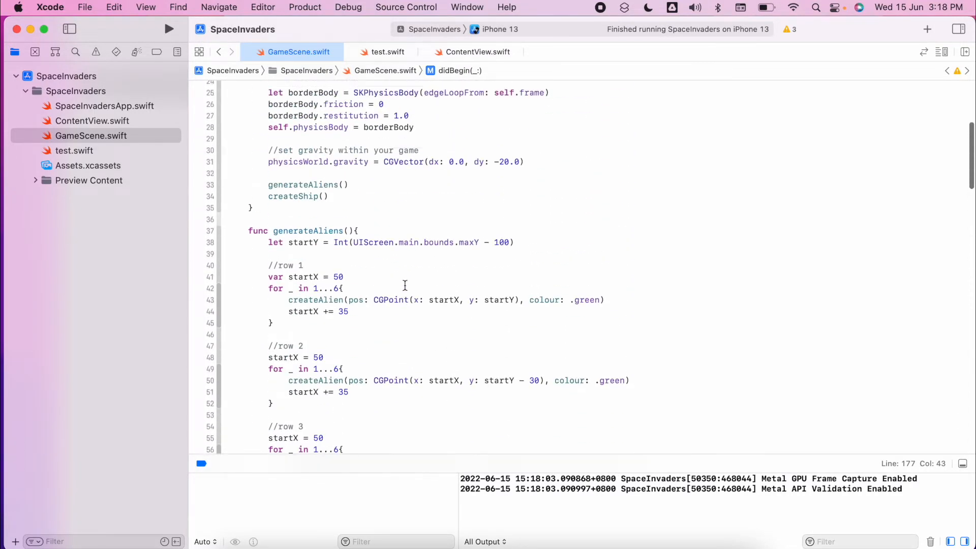
pyautogui.scroll(3)
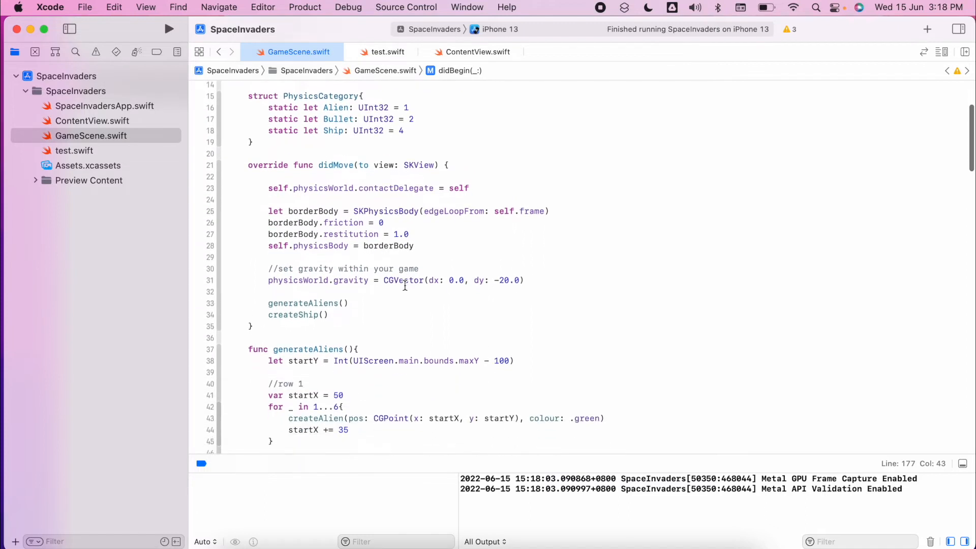
pyautogui.click(255, 140)
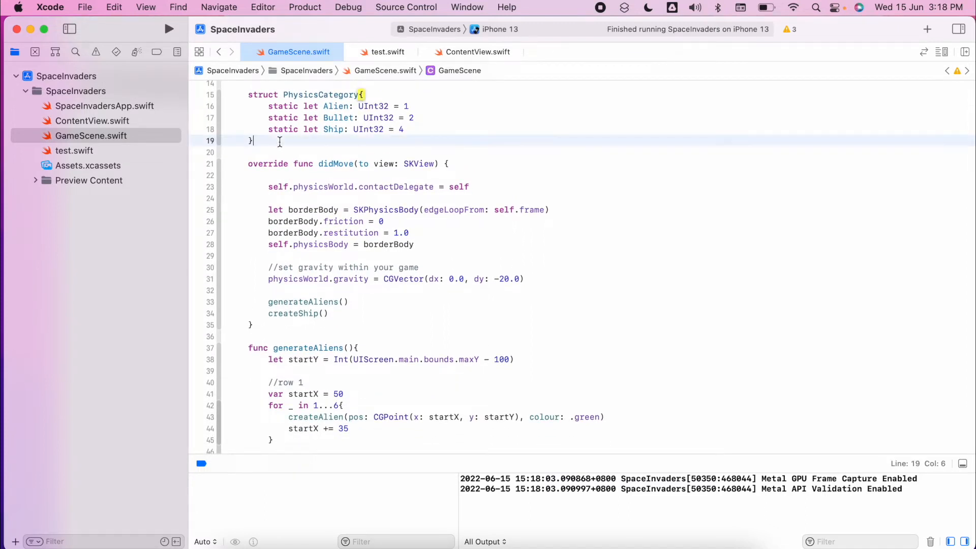
pyautogui.write('let')
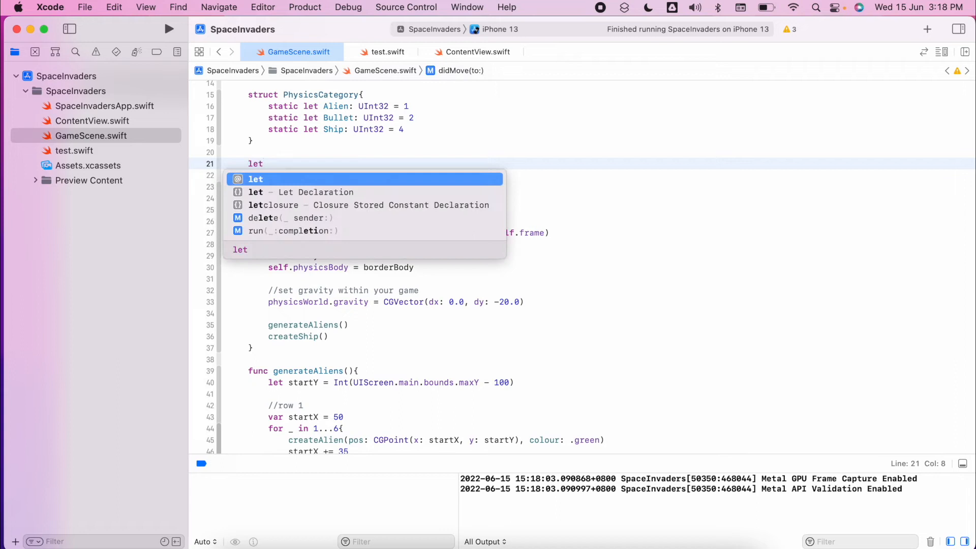
pyautogui.write('scoreLal')
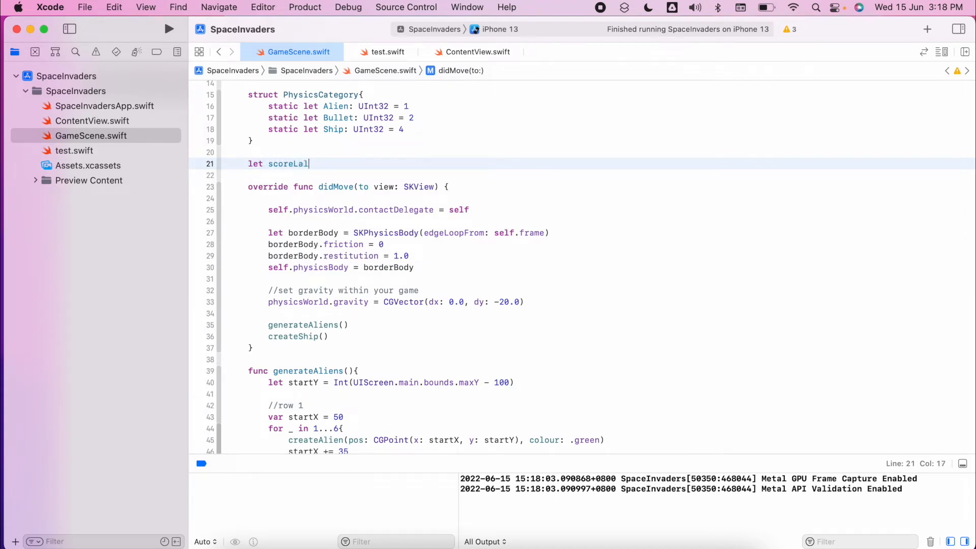
pyautogui.write('bel')
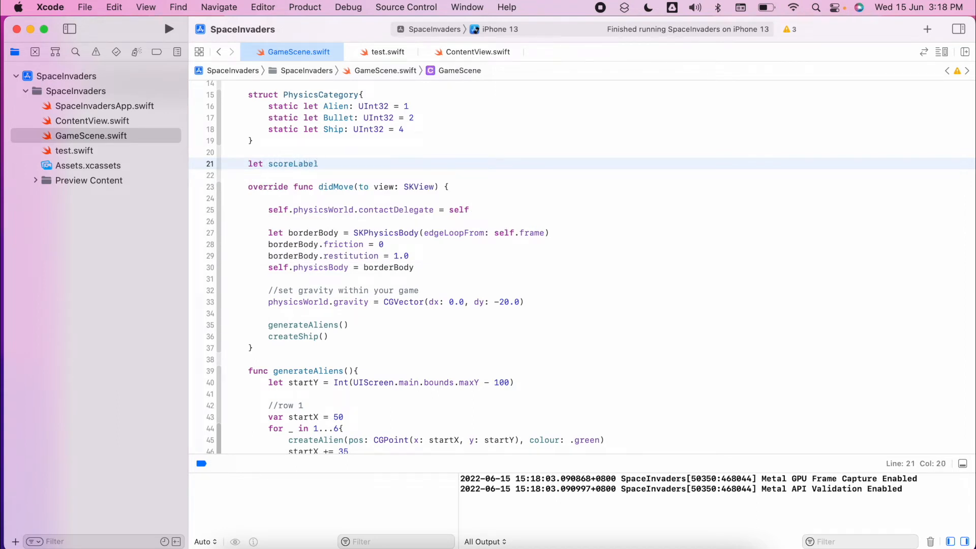
pyautogui.write('= SKLabelNode')
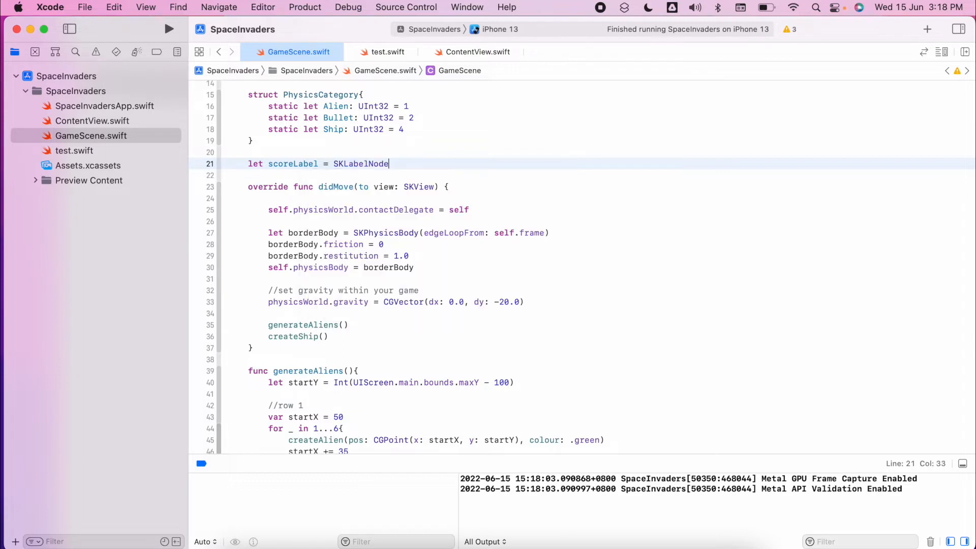
pyautogui.write('(')
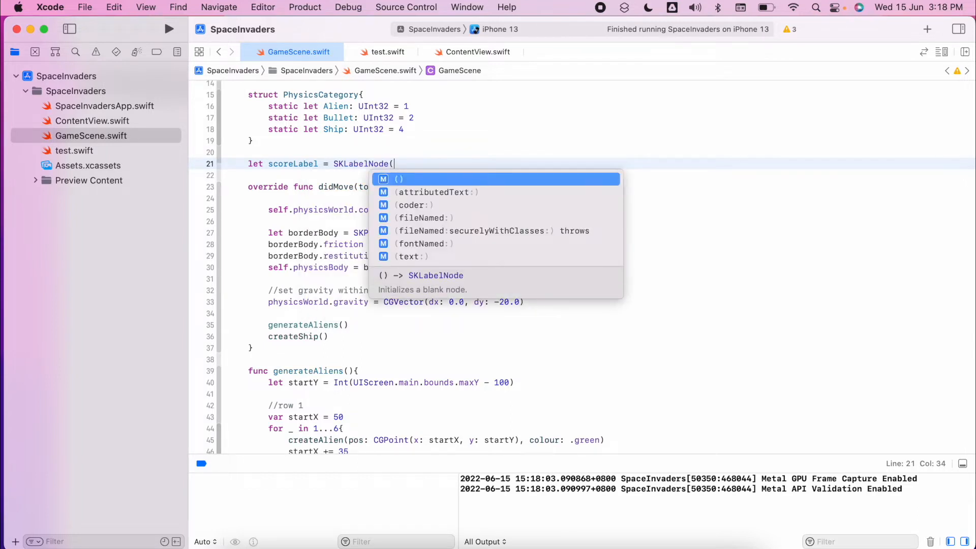
pyautogui.press('Down')
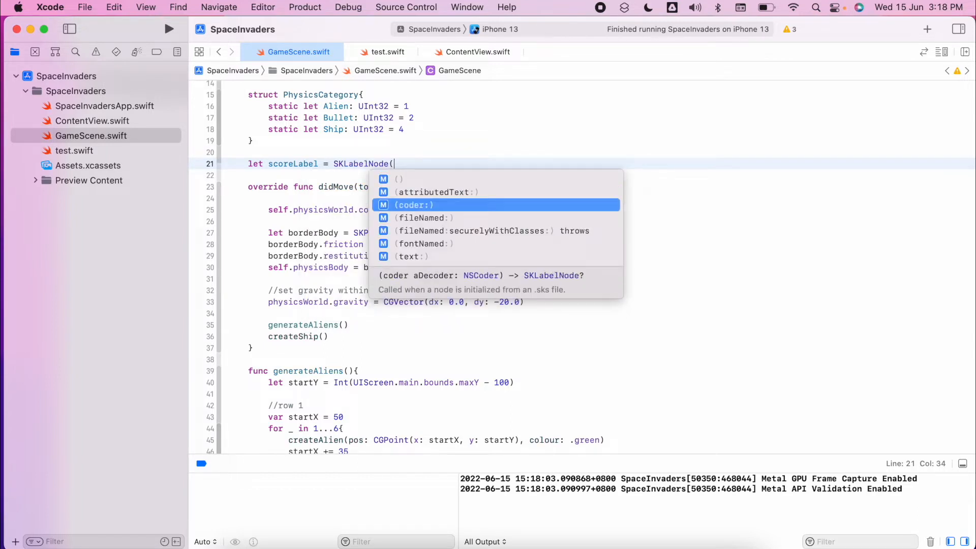
pyautogui.write('fontNamed: "Hel")')
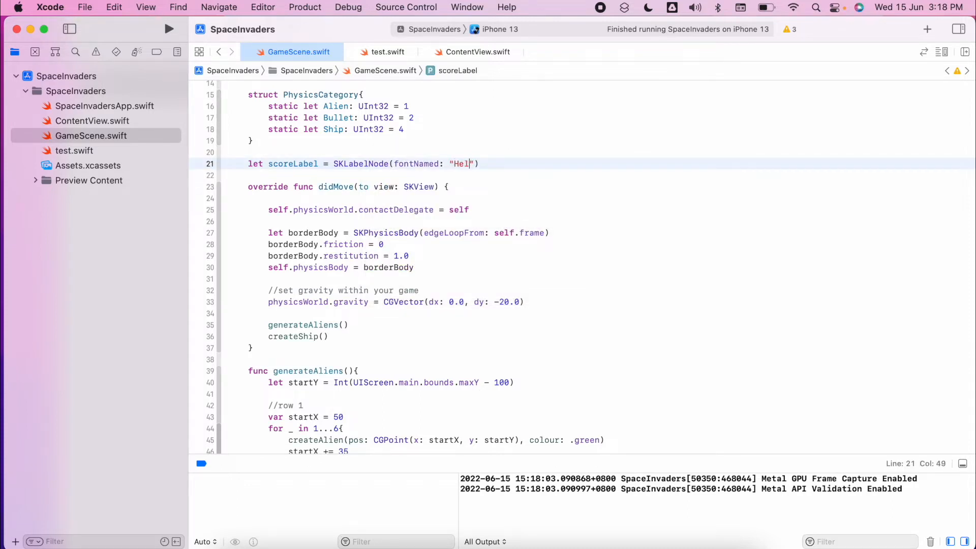
pyautogui.write('vetica')
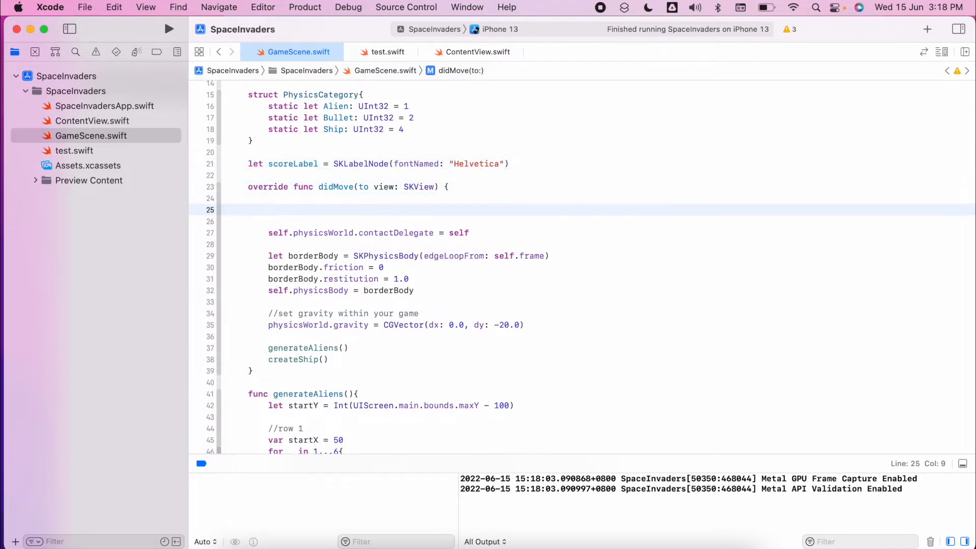
# At the top of didMove, set scoreLabel.text to "Score: \(score)".
pyautogui.click(268, 210)
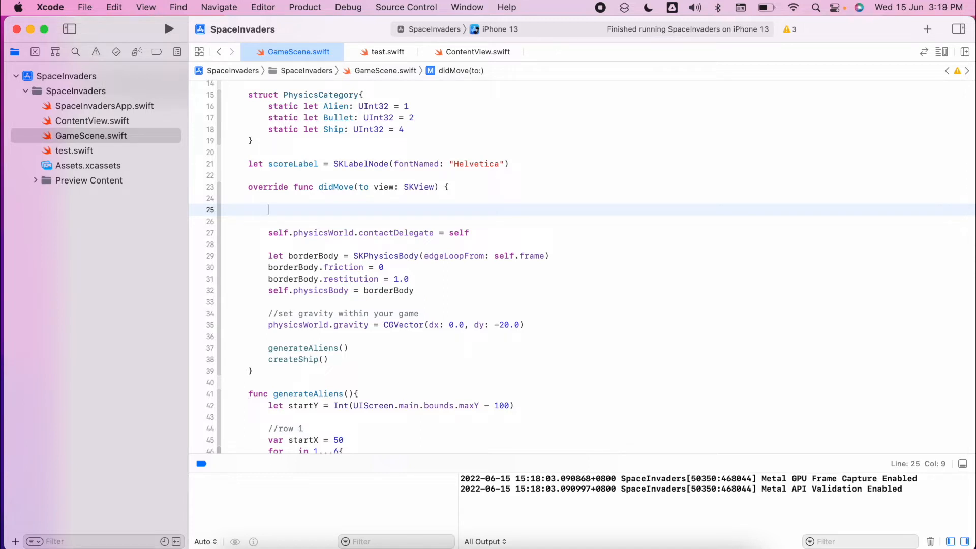
pyautogui.write('let')
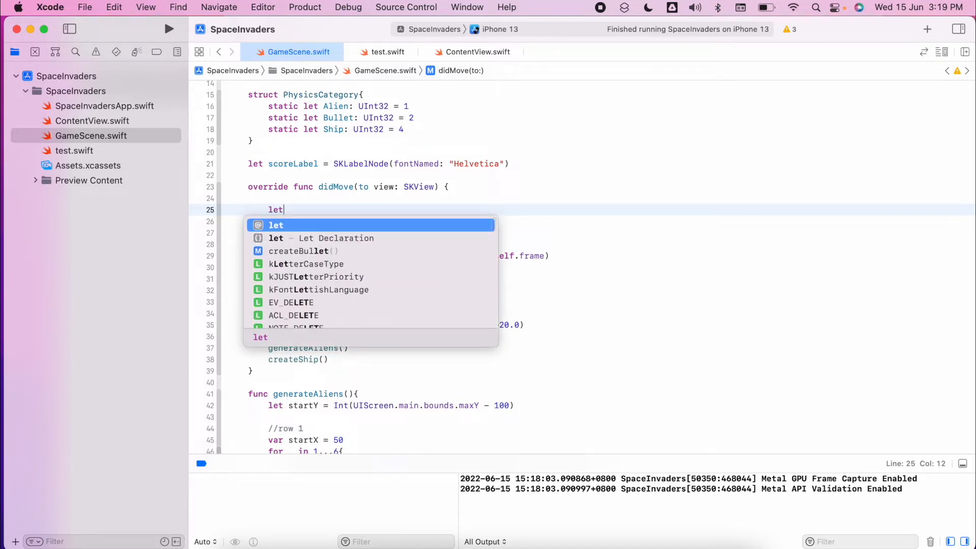
pyautogui.write('lab')
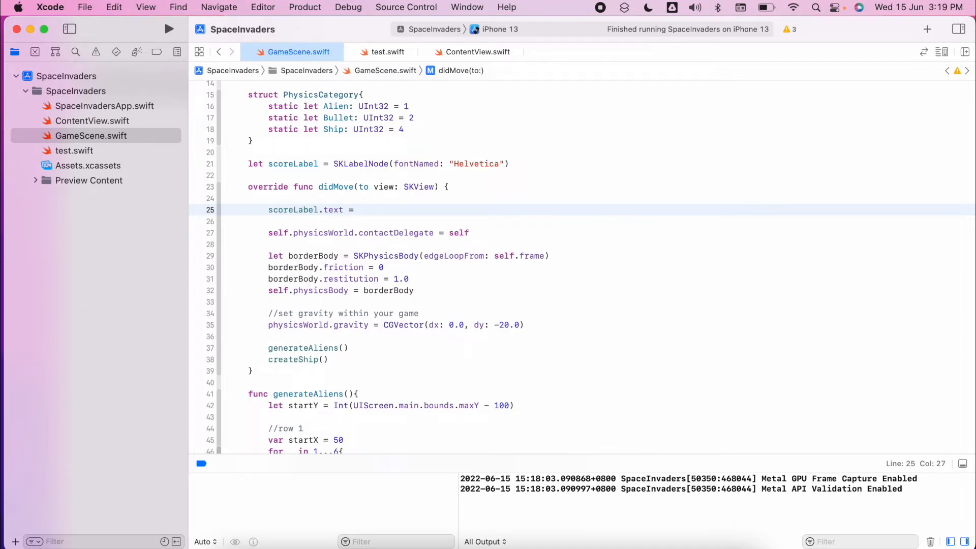
pyautogui.write('"Score"')
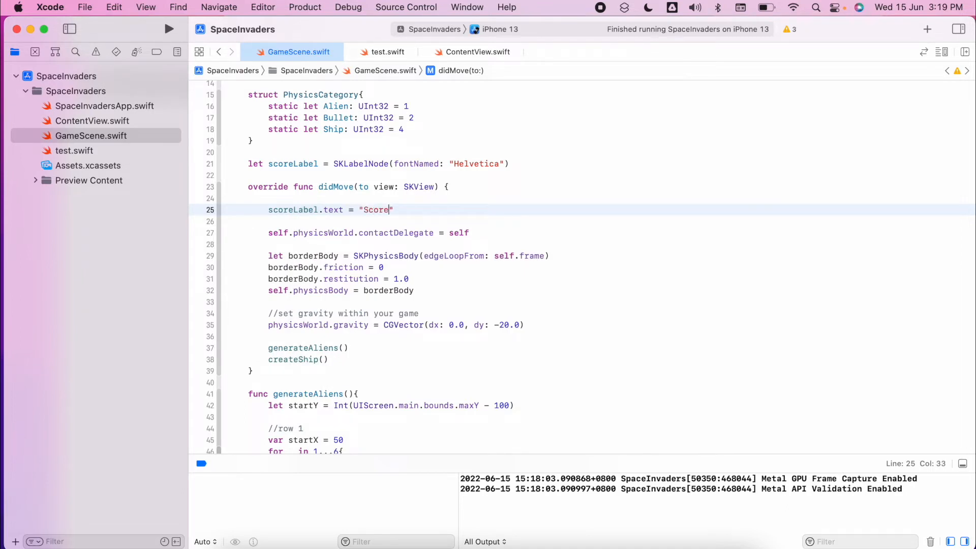
pyautogui.write(':')
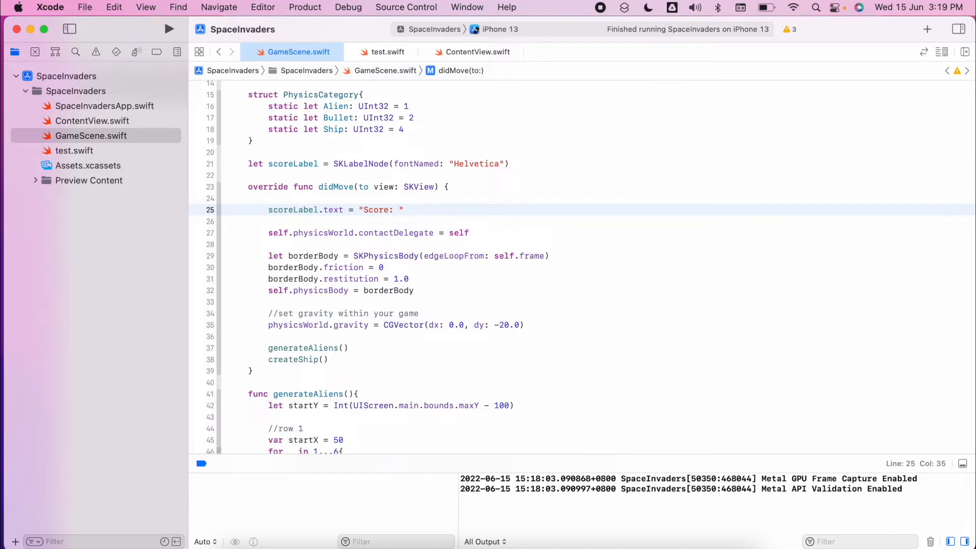
pyautogui.write('\\(score')
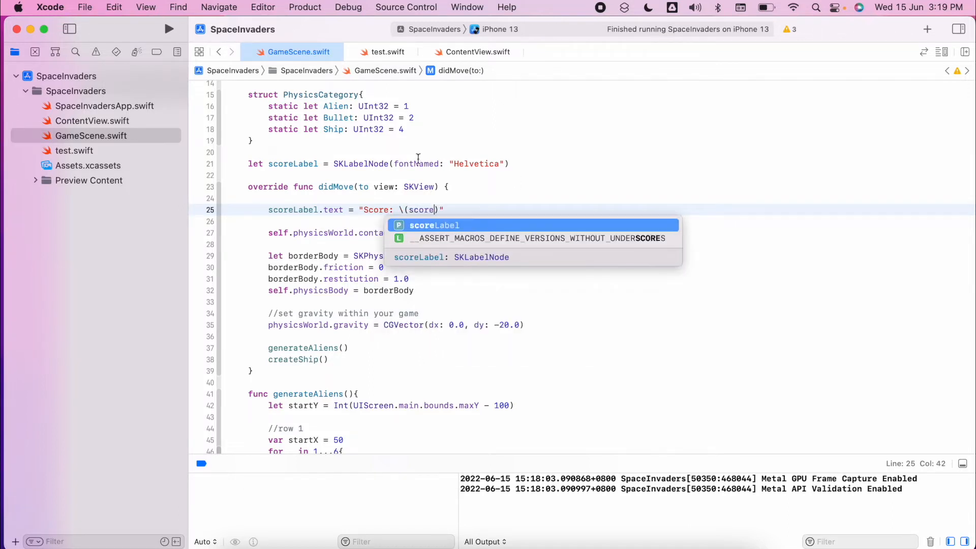
# Declare var score = 0 under the scoreLabel declaration.
pyautogui.write('var')
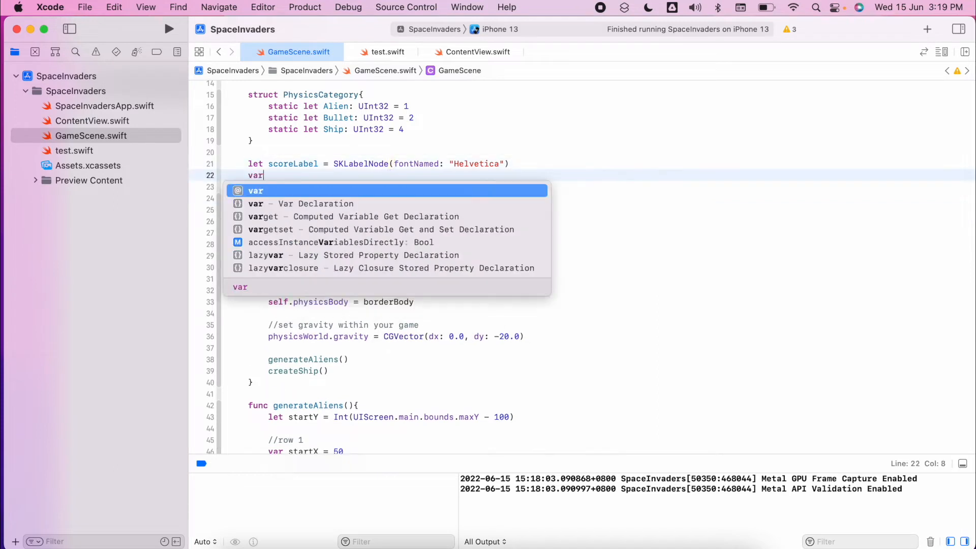
pyautogui.write('score =')
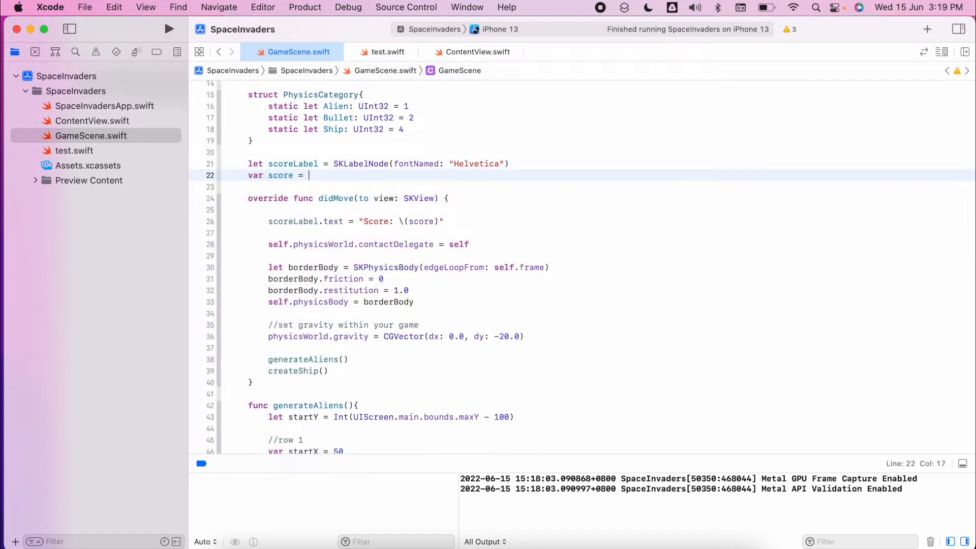
pyautogui.write('0')
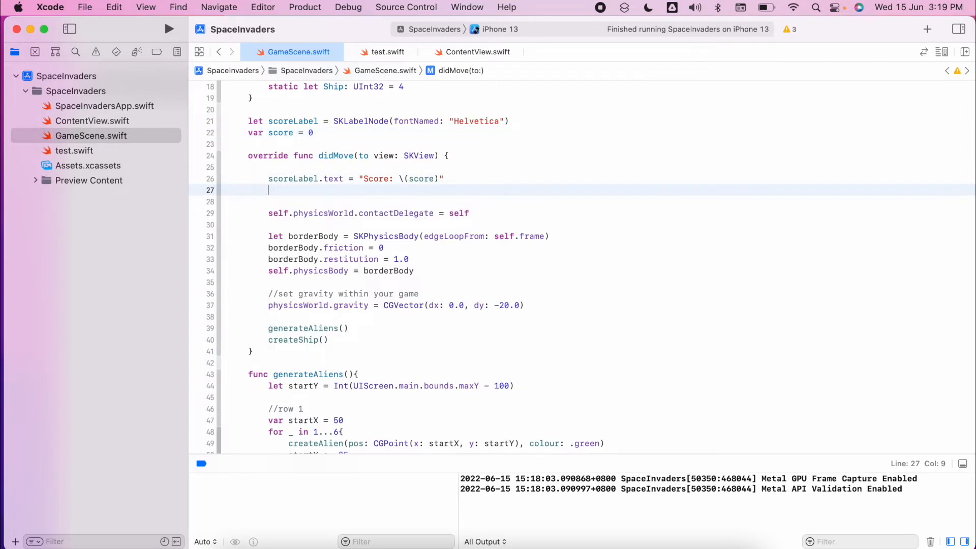
# Set scoreLabel's font size to 25 in didMove.
pyautogui.write('scoreLabel.')
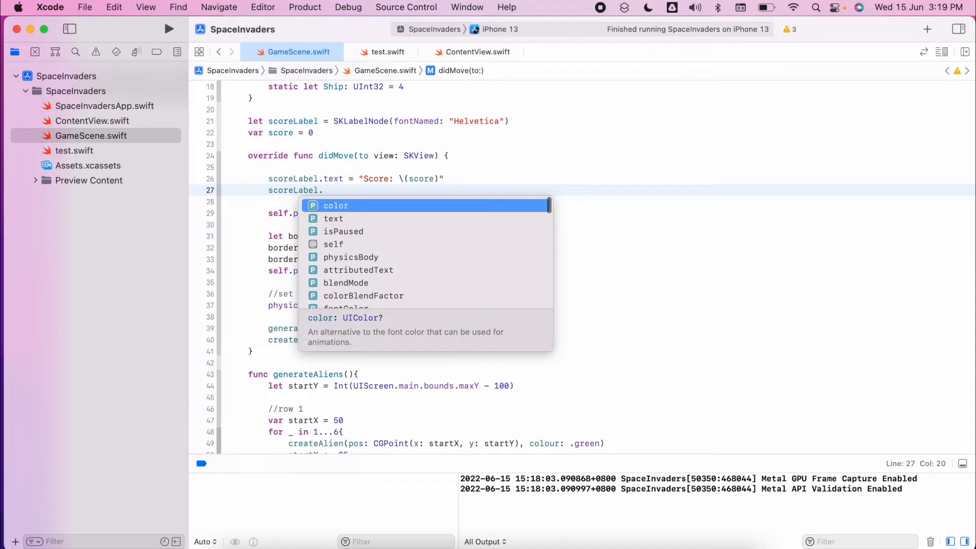
pyautogui.write('fontSize')
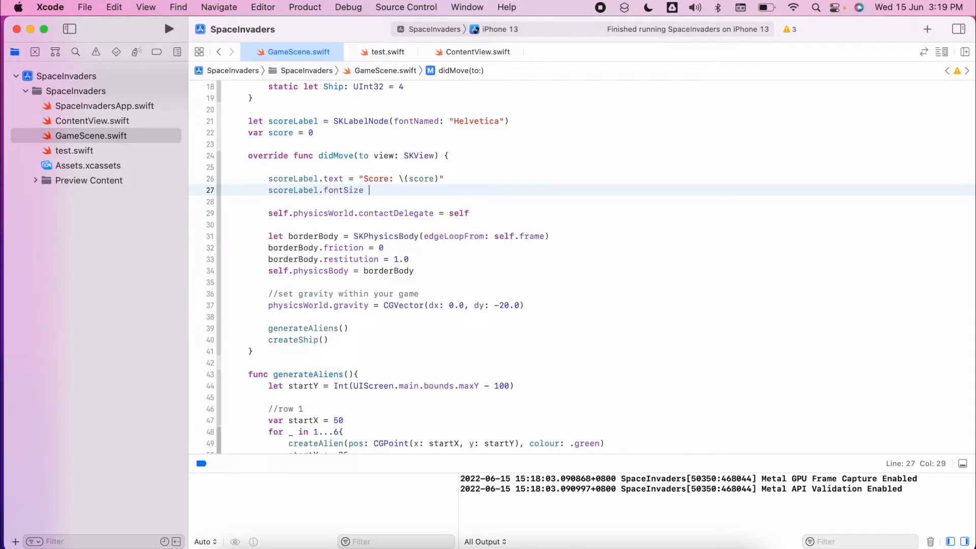
pyautogui.write('= 25')
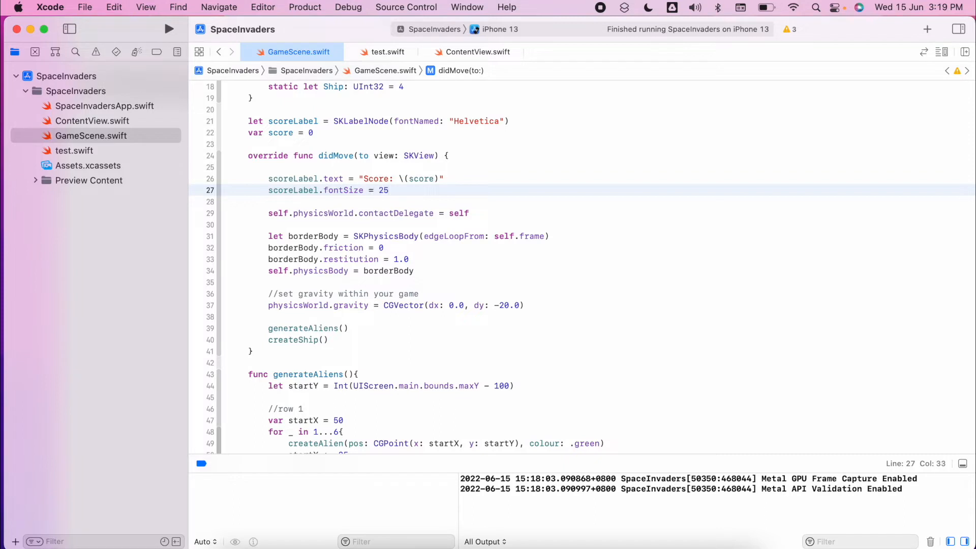
pyautogui.write('la')
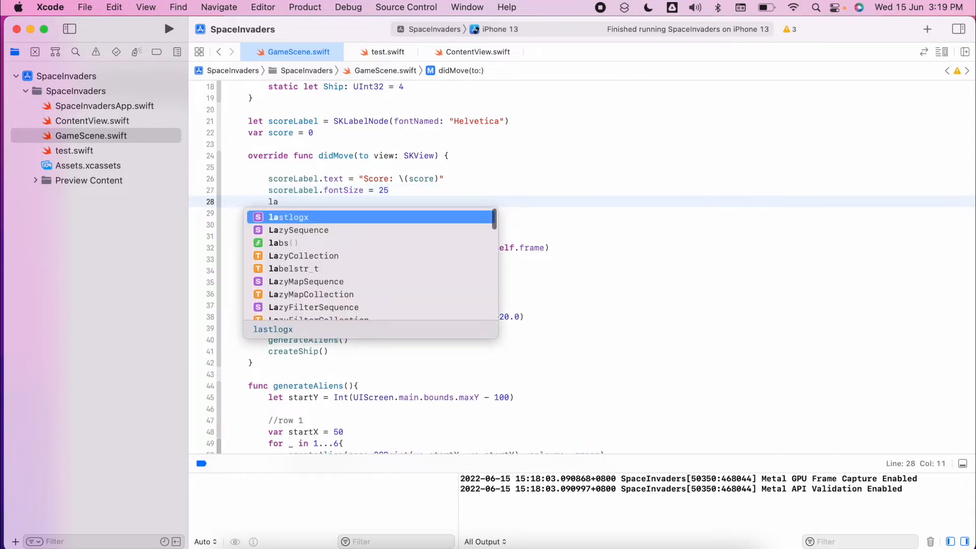
# Position scoreLabel at screen maxX - 100, maxY - 100 using UIScreen.main.bounds.
pyautogui.write('scoreLabel.')
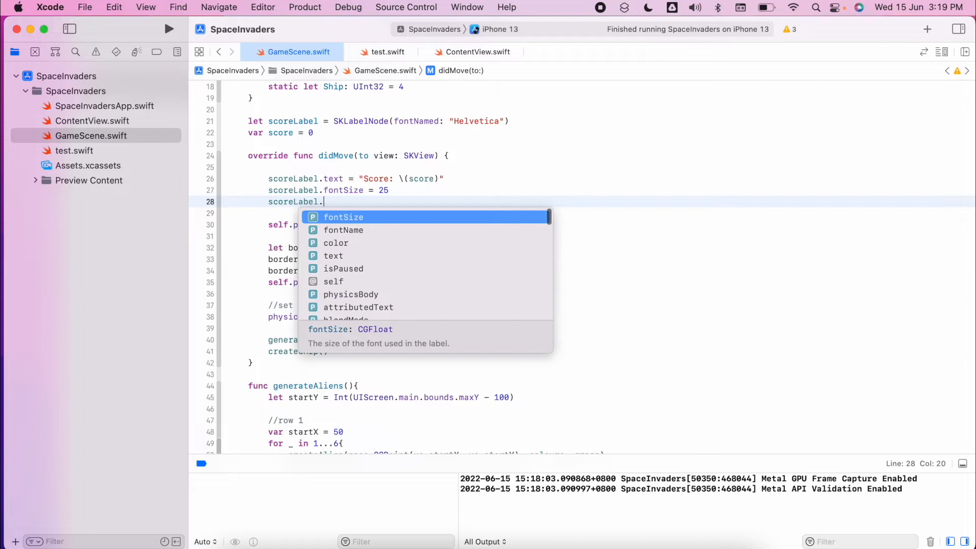
pyautogui.write('position')
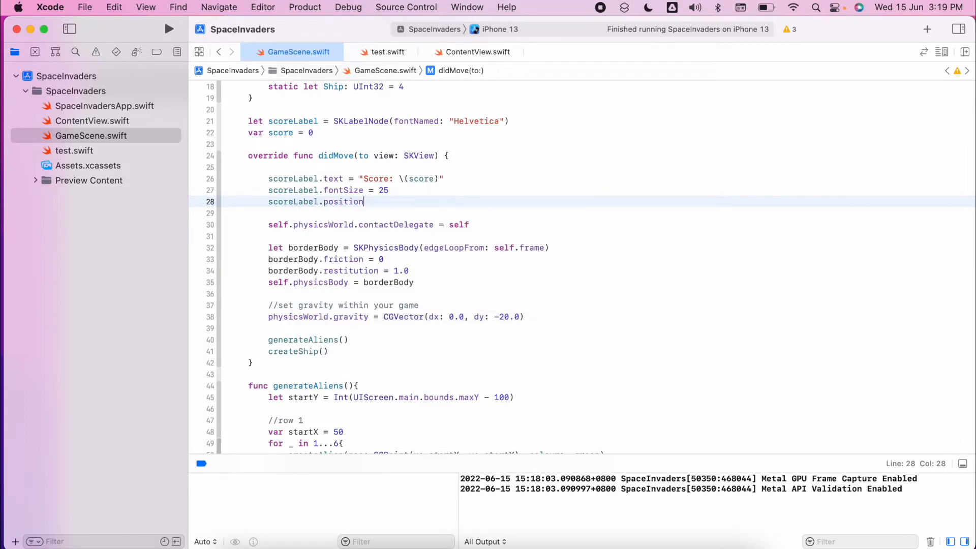
pyautogui.write('= CGPoint(x: Double, y: Double')
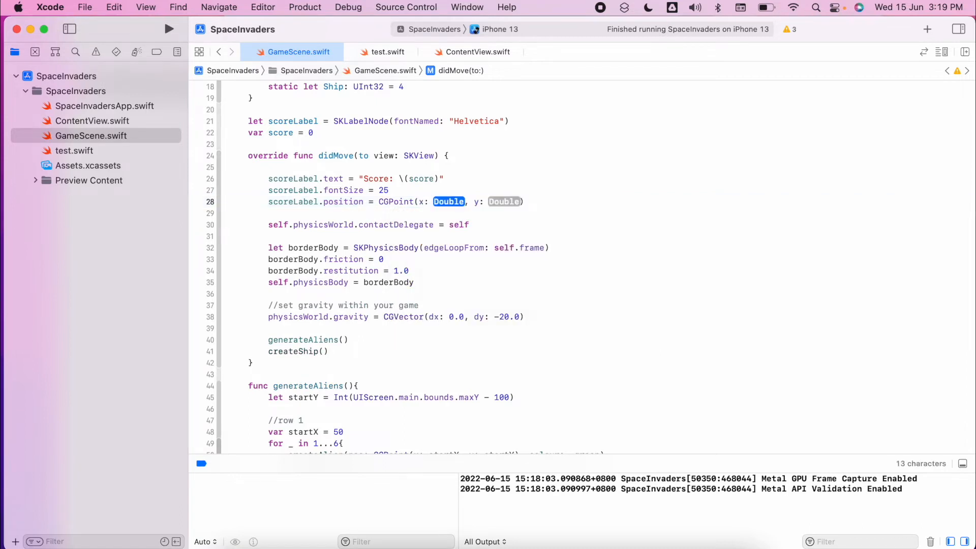
pyautogui.write('UIScreen')
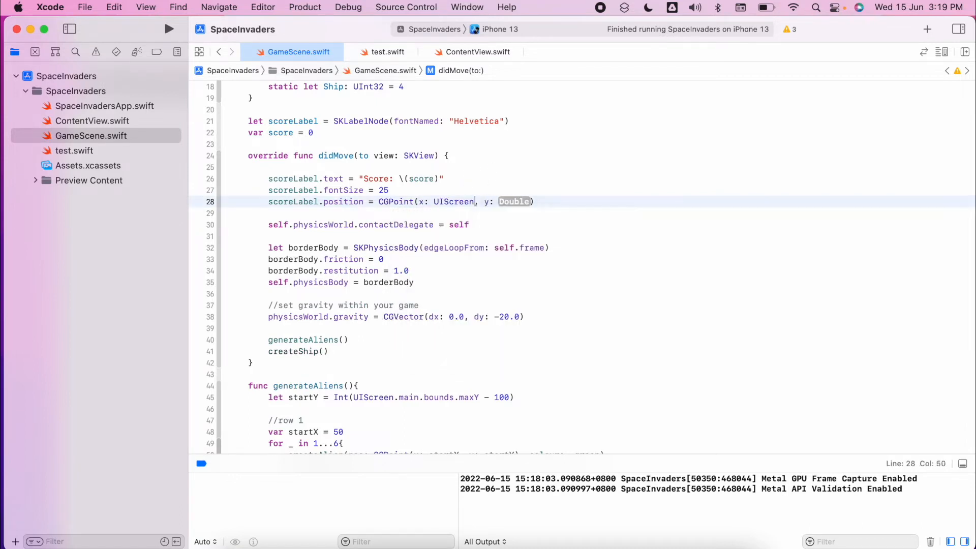
pyautogui.write('.main.bounds.maxX -')
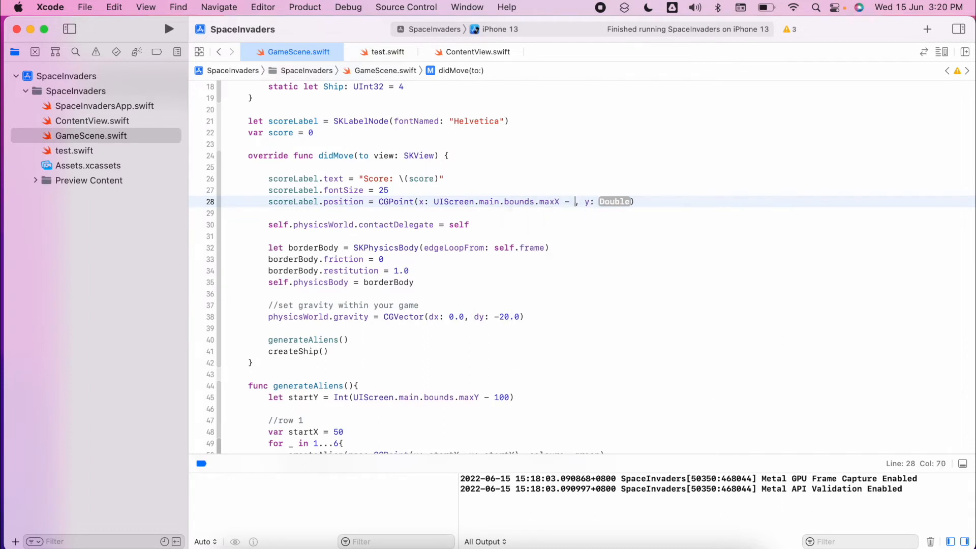
pyautogui.write('100, y: UIScreen.main.bounds.maxY - 100')
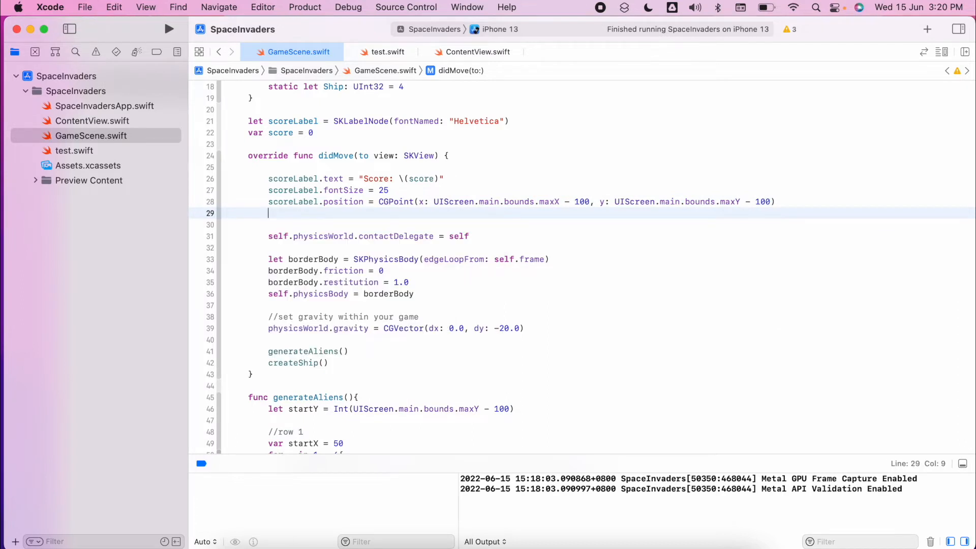
# Make scoreLabel's font colour blue and add it to the scene with addChild.
pyautogui.write('scoreLabel.')
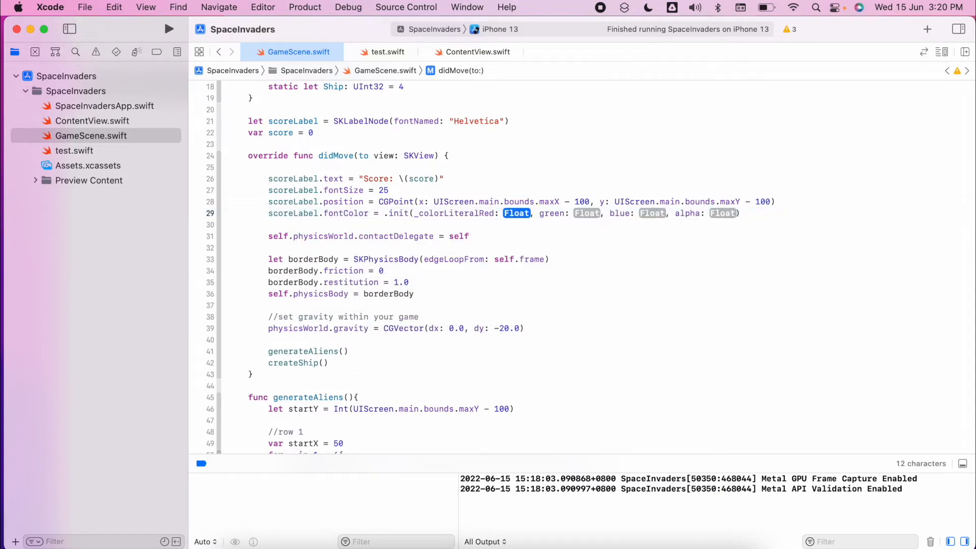
pyautogui.press('return')
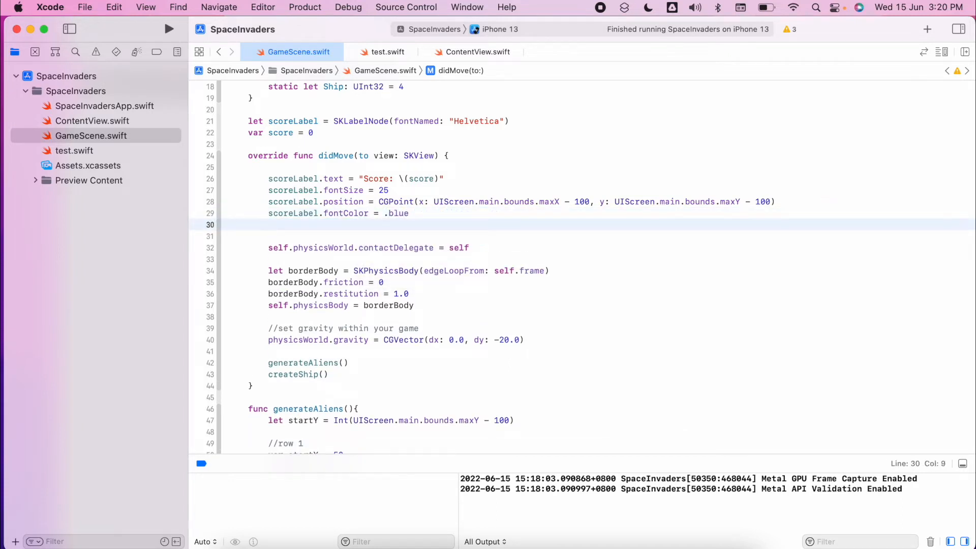
pyautogui.write('addChild(SKNode)')
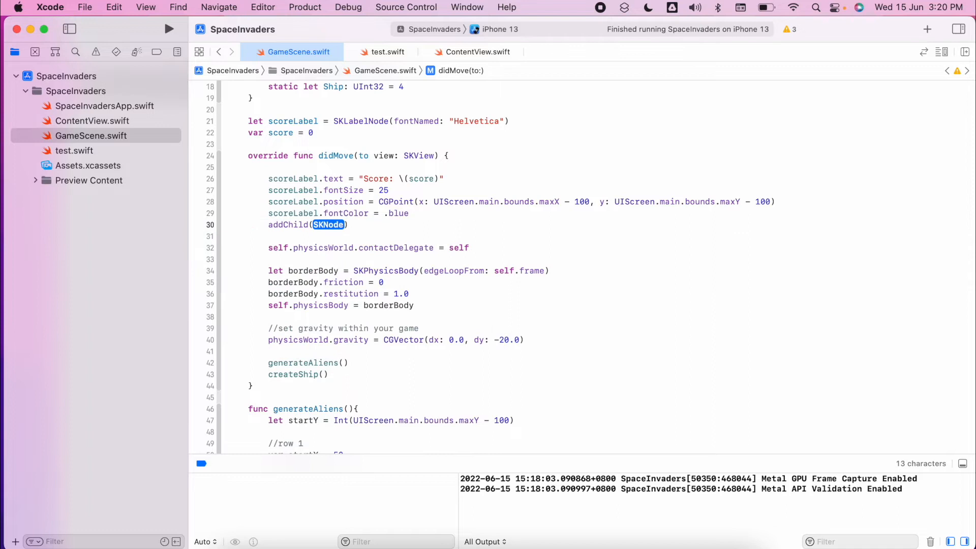
pyautogui.write('scoreLabel')
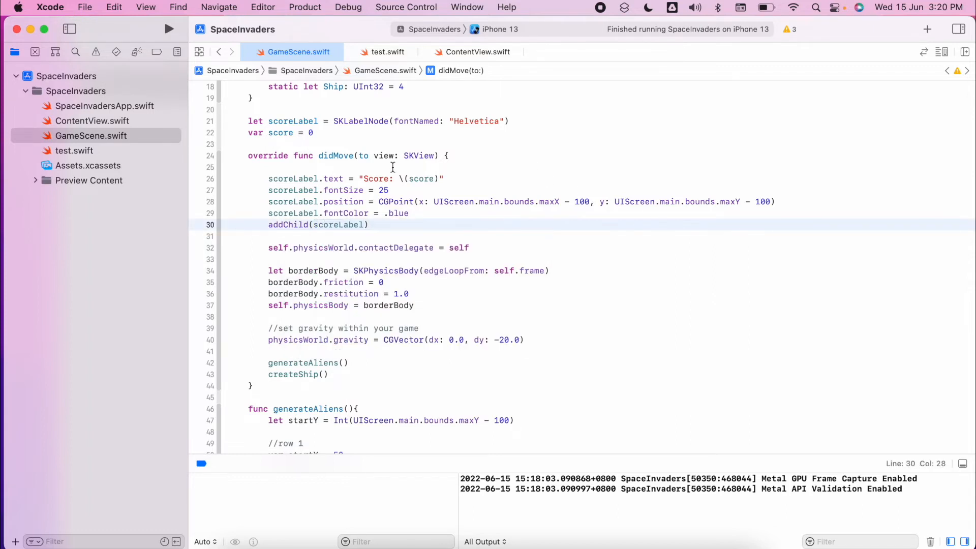
pyautogui.click(169, 29)
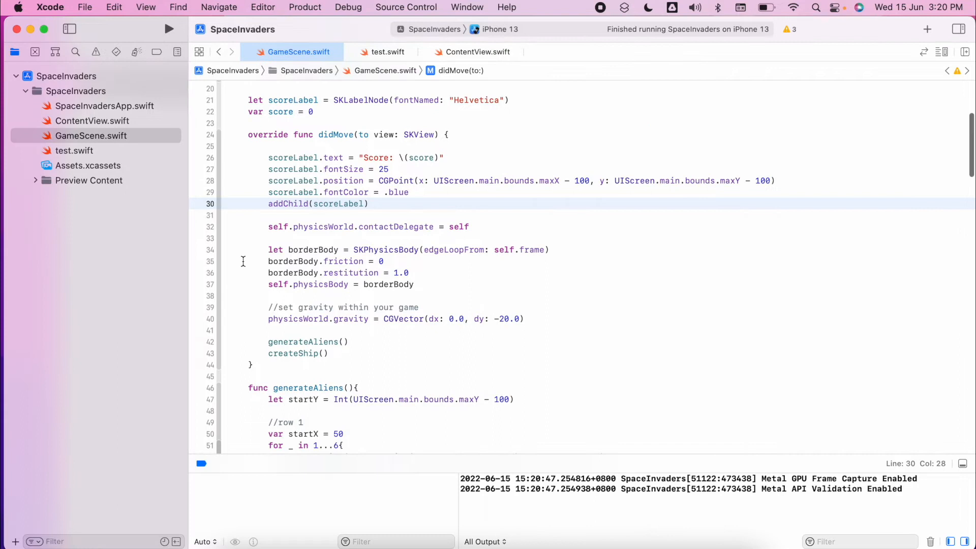
# In didBegin's bullet collision branch, increase score by 10.
pyautogui.scroll(-3)
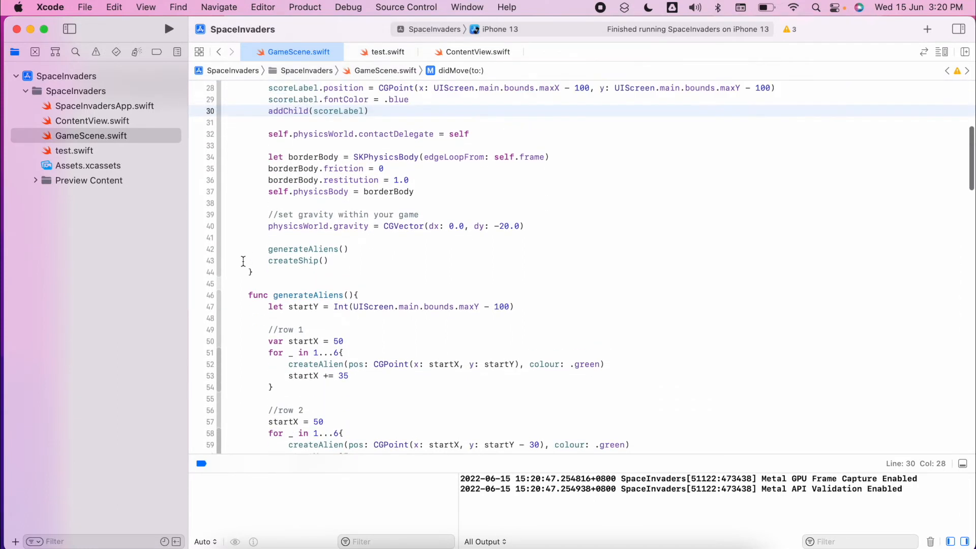
pyautogui.scroll(3)
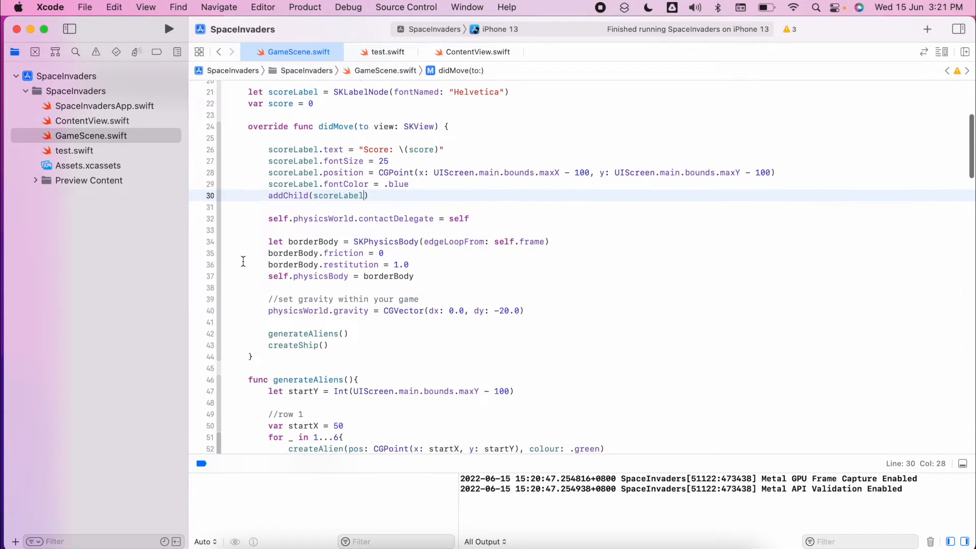
pyautogui.scroll(3)
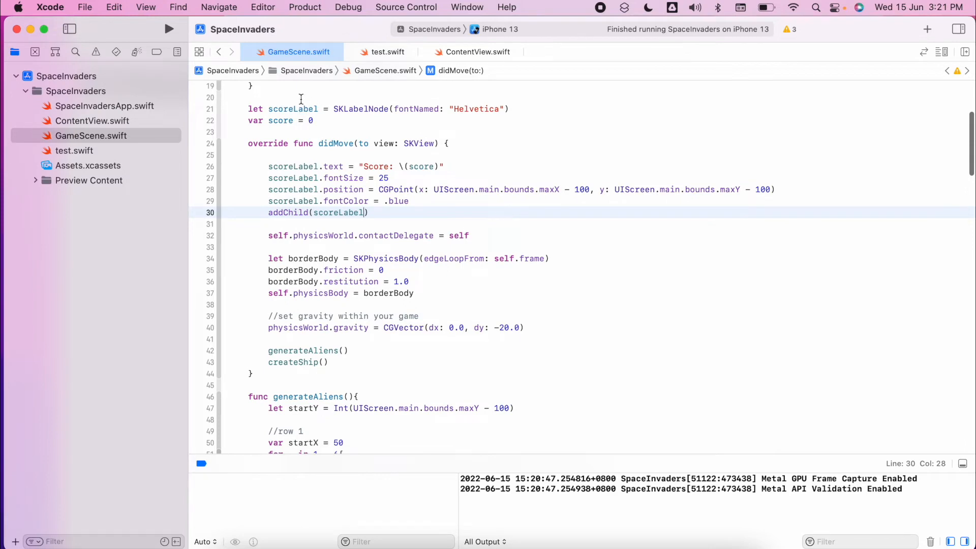
pyautogui.scroll(-3)
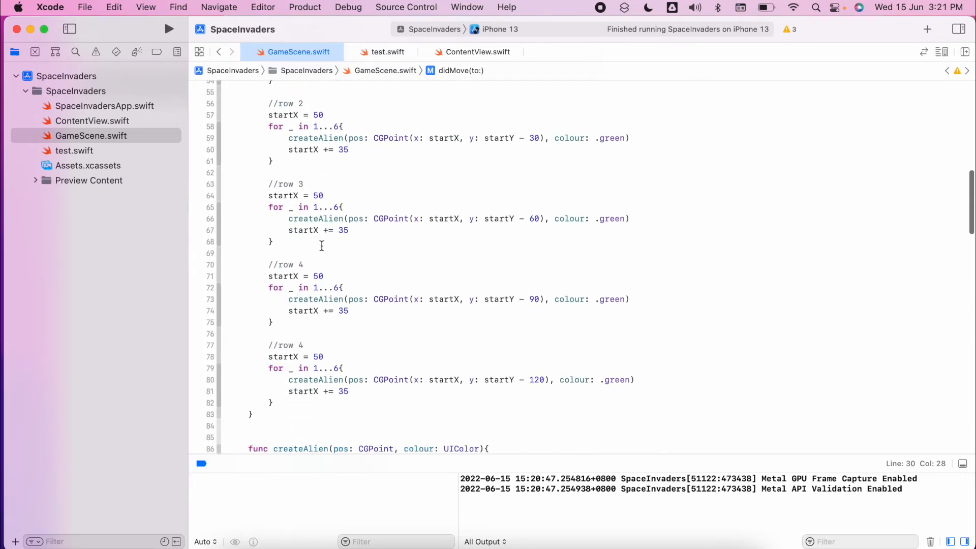
pyautogui.scroll(-3)
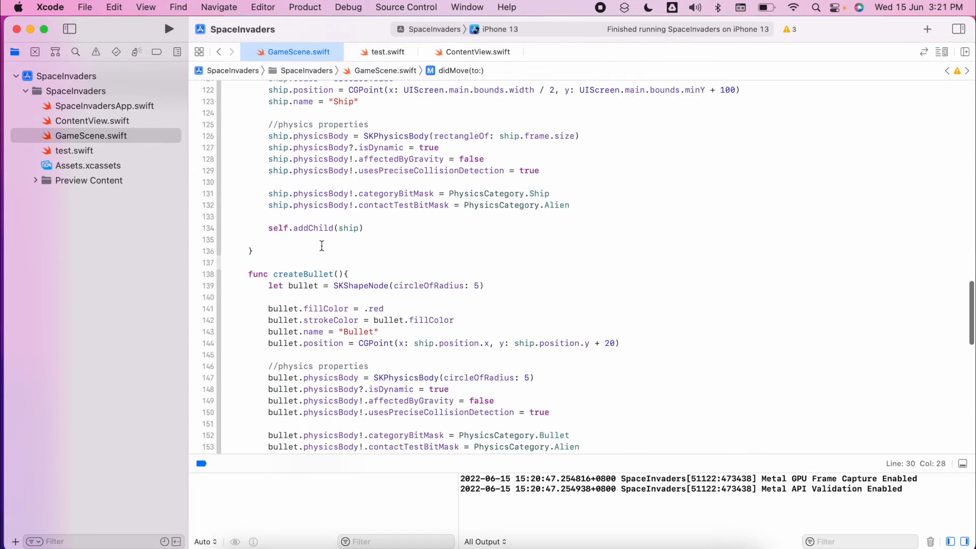
pyautogui.scroll(-3)
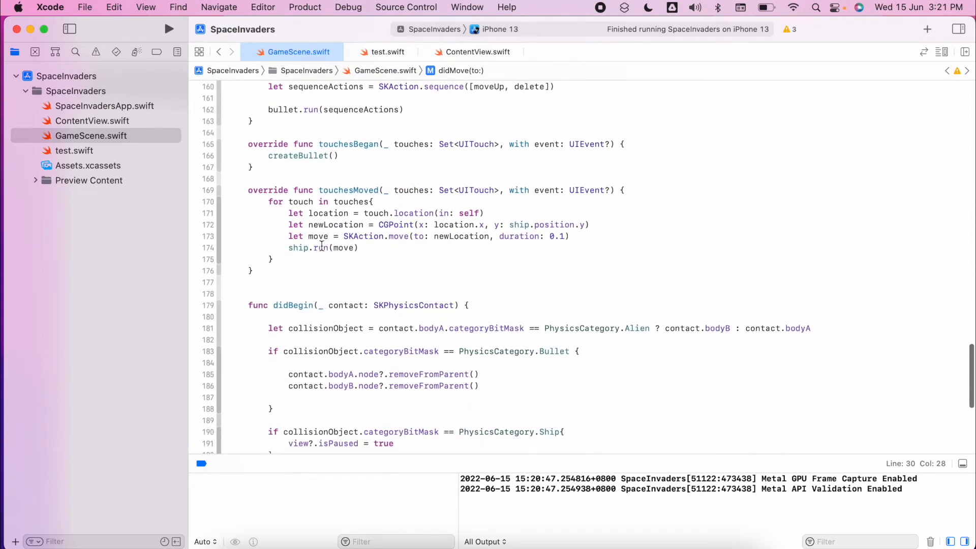
pyautogui.scroll(-3)
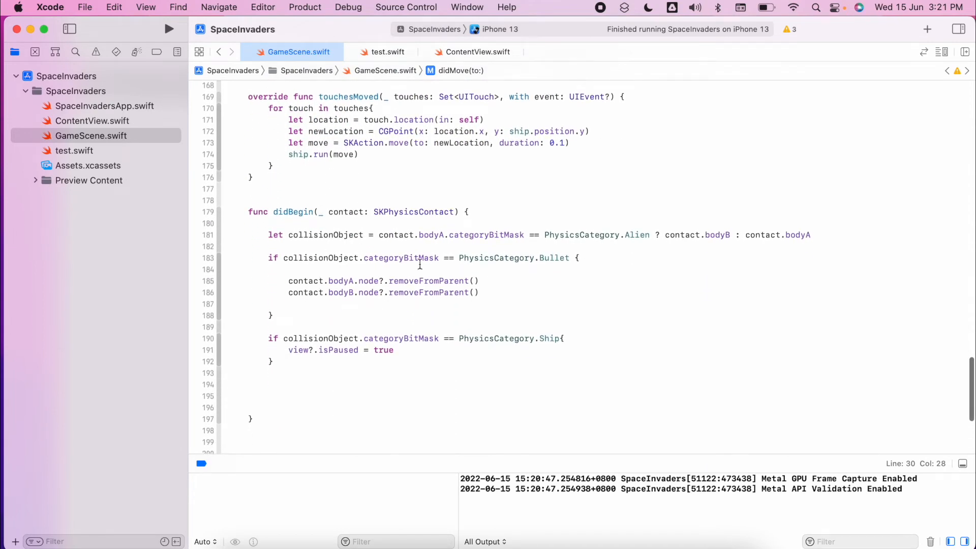
pyautogui.moveTo(508, 309)
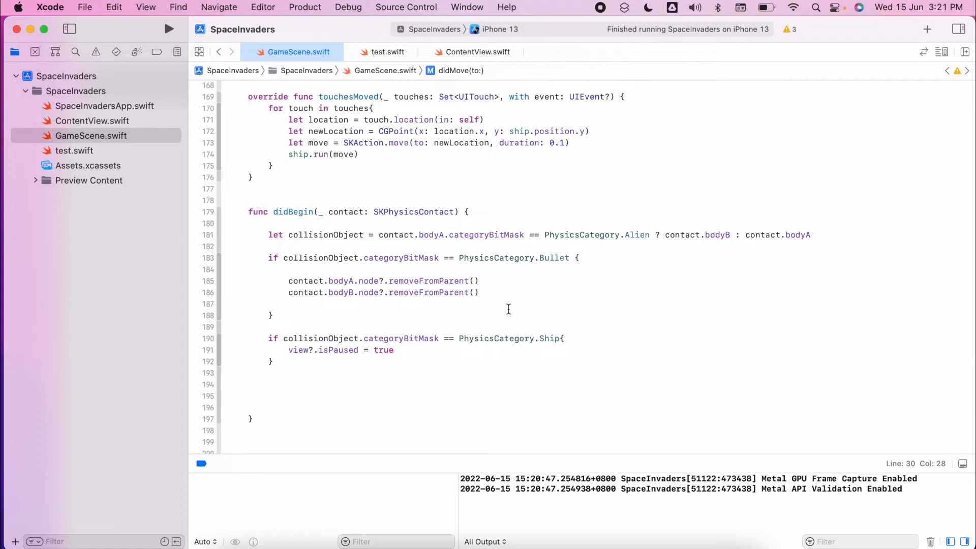
pyautogui.write('score')
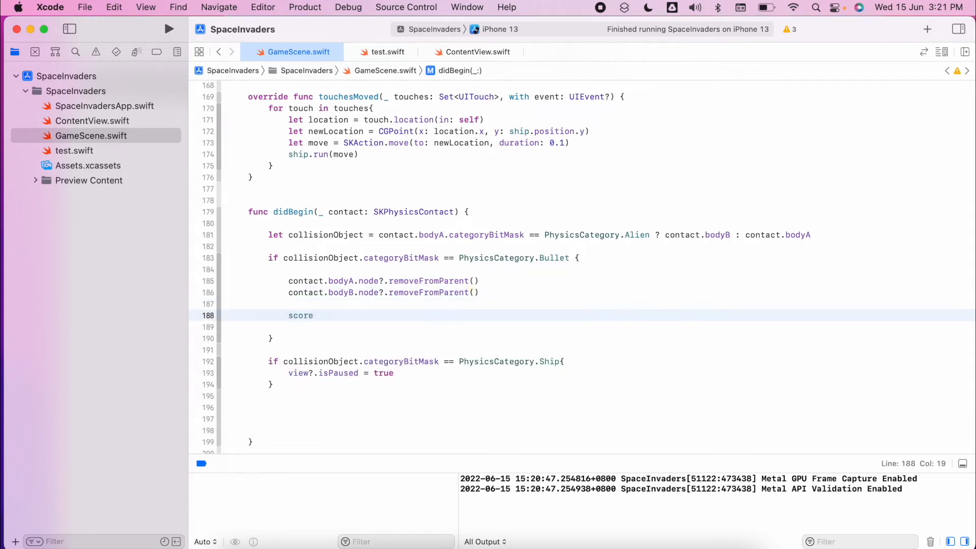
pyautogui.write('= score')
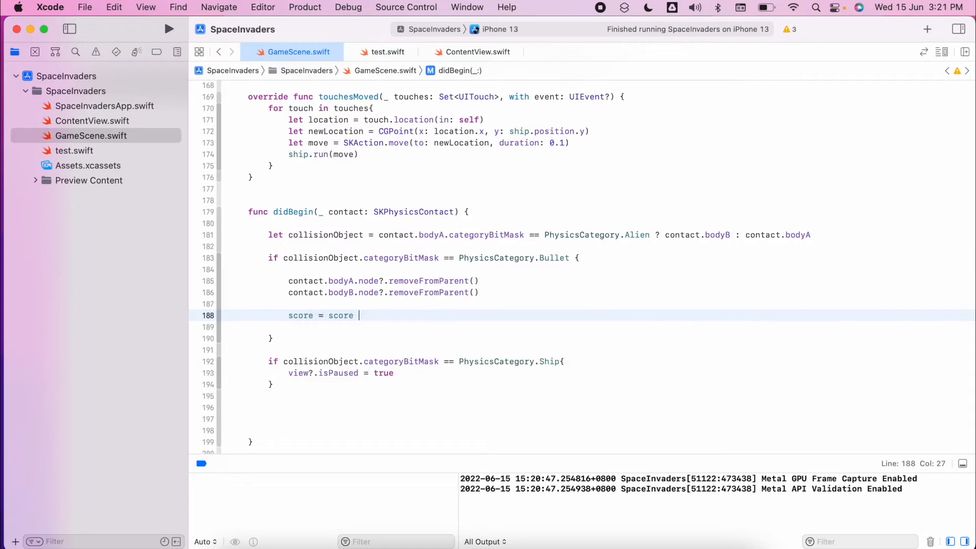
pyautogui.write('+ 10')
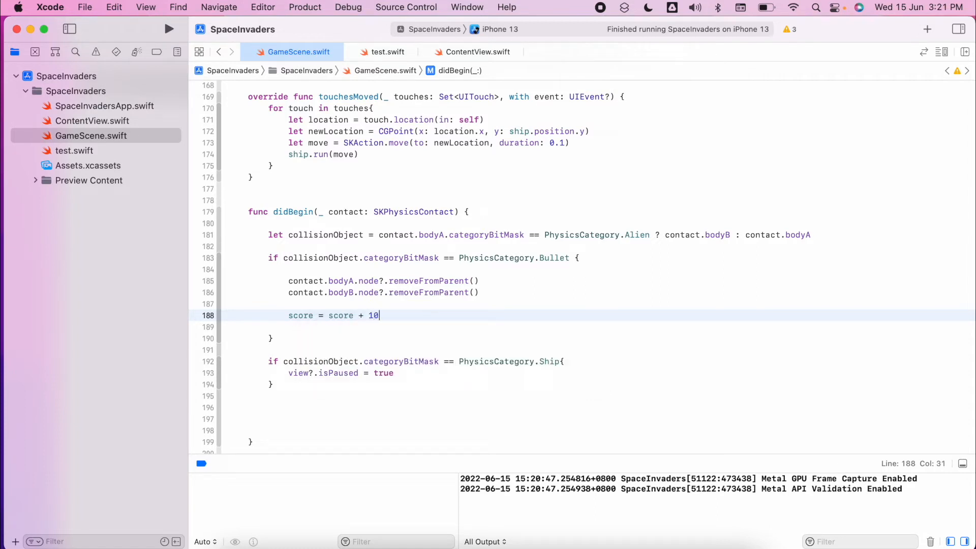
pyautogui.write('score += 10')
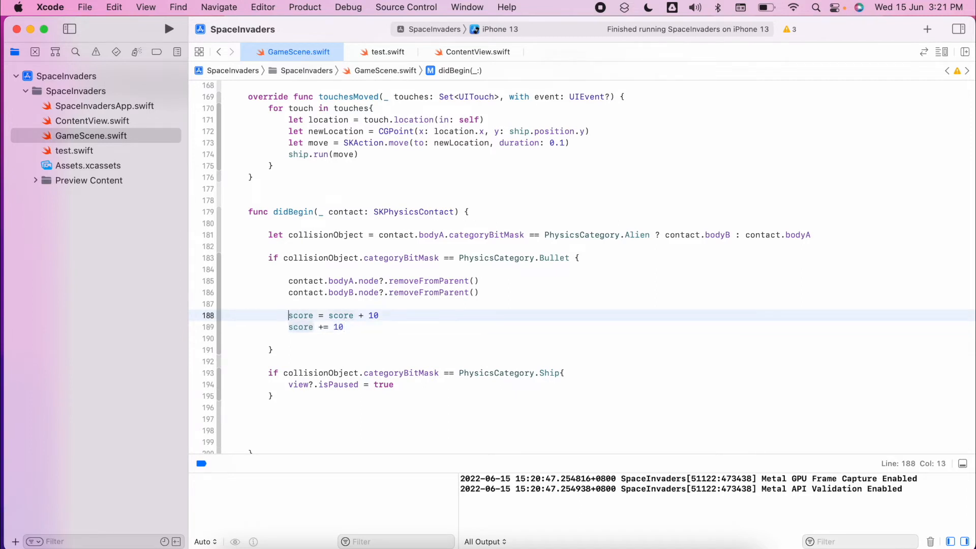
pyautogui.press('Delete')
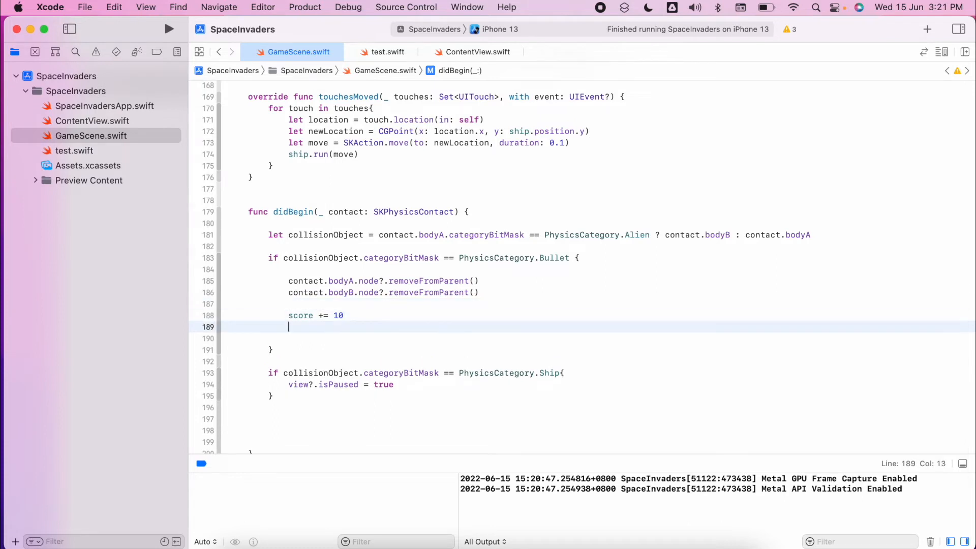
pyautogui.moveTo(323, 338)
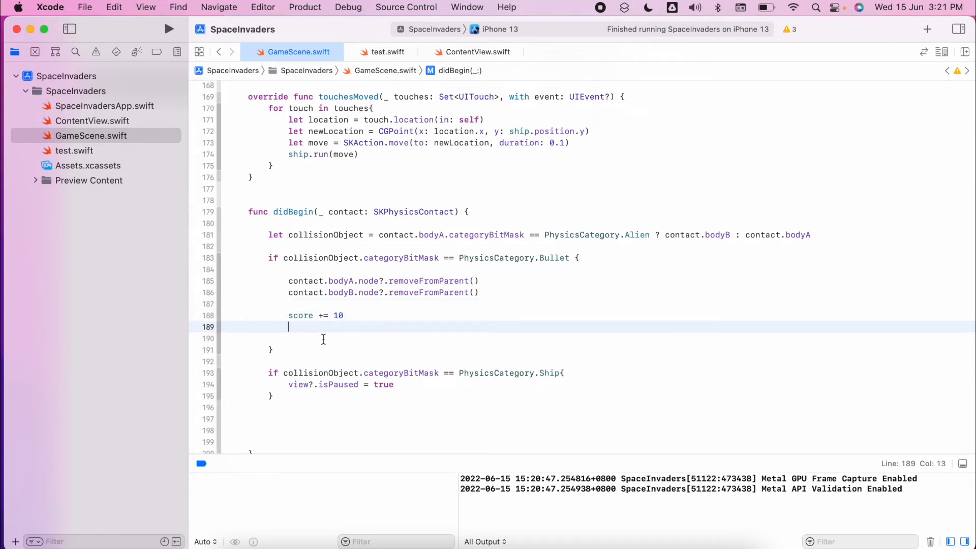
# Update scoreLabel.text to "Score: \(score)" after the score increase.
pyautogui.write('scoreLabel.text =')
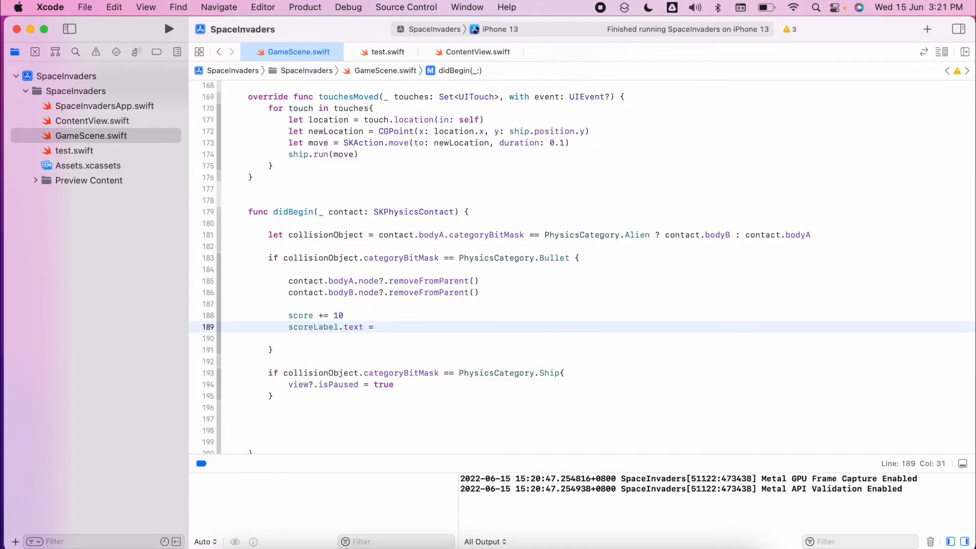
pyautogui.write('"Scr')
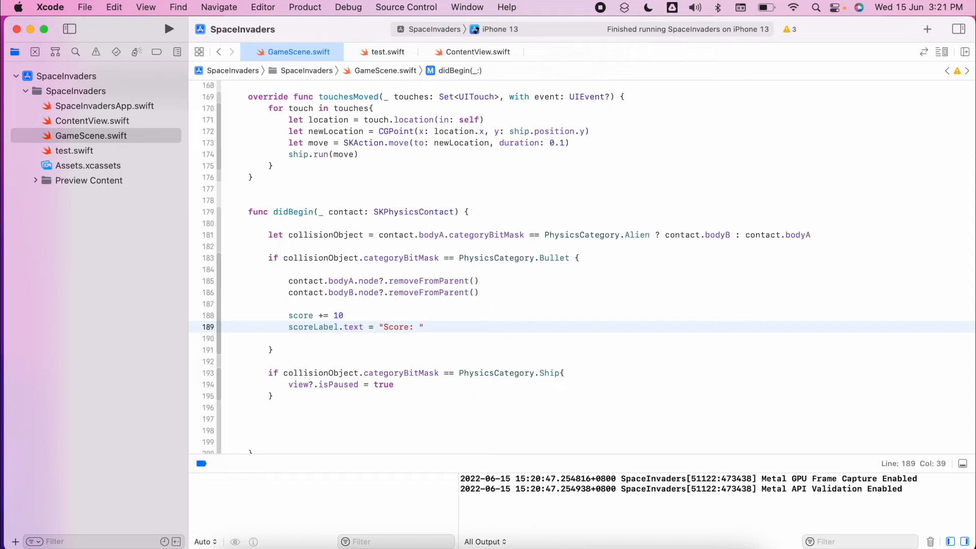
pyautogui.write('\\()')
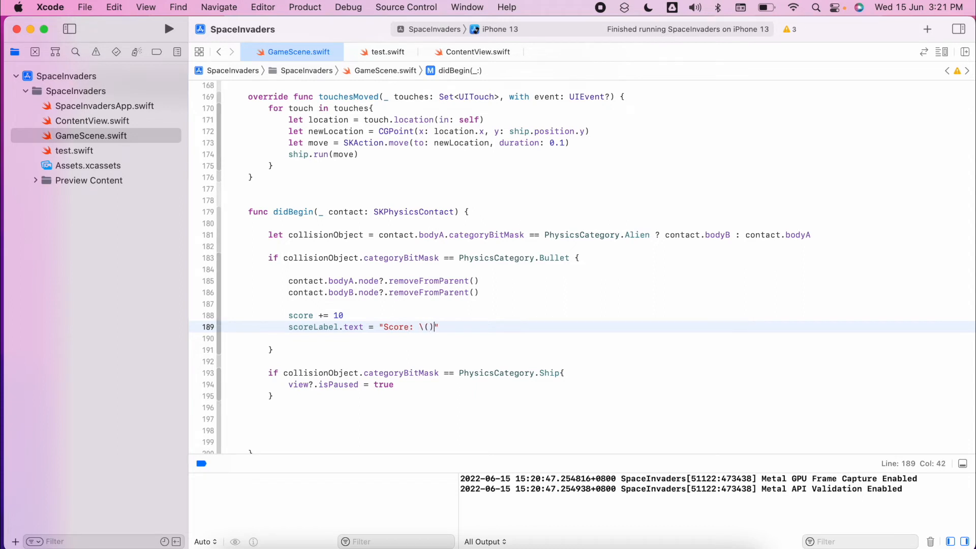
pyautogui.write('score')
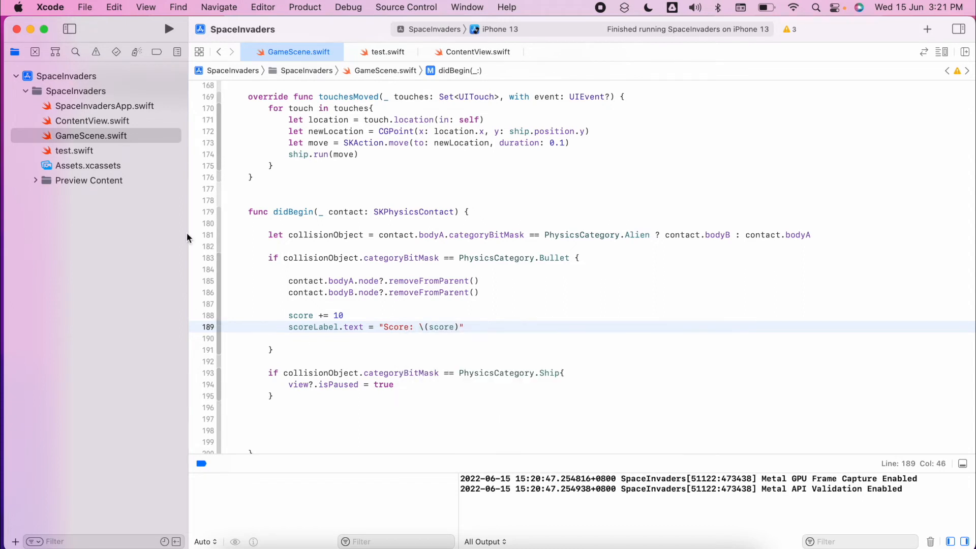
# Build and run SpaceInvaders on the iPhone 13 simulator, scoring 200 points.
pyautogui.click(169, 28)
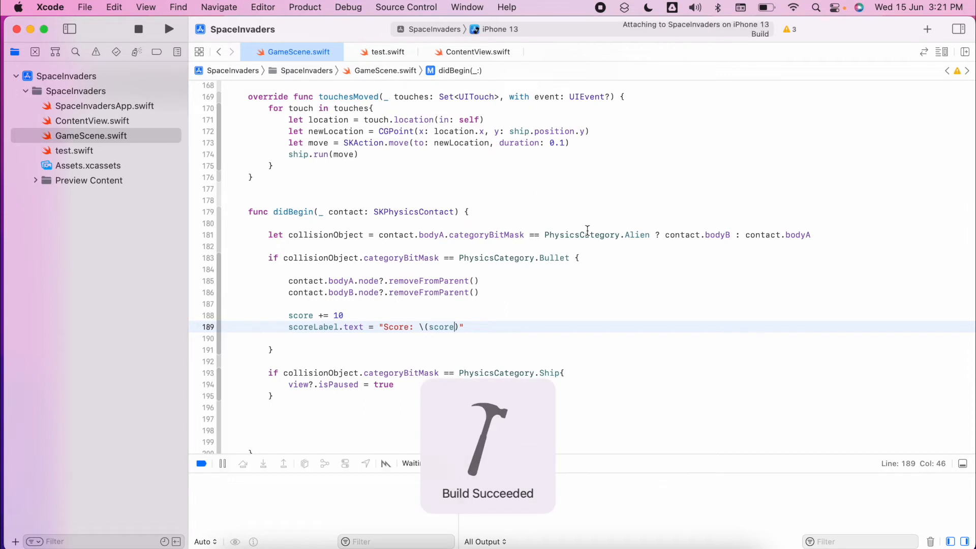
pyautogui.click(168, 29)
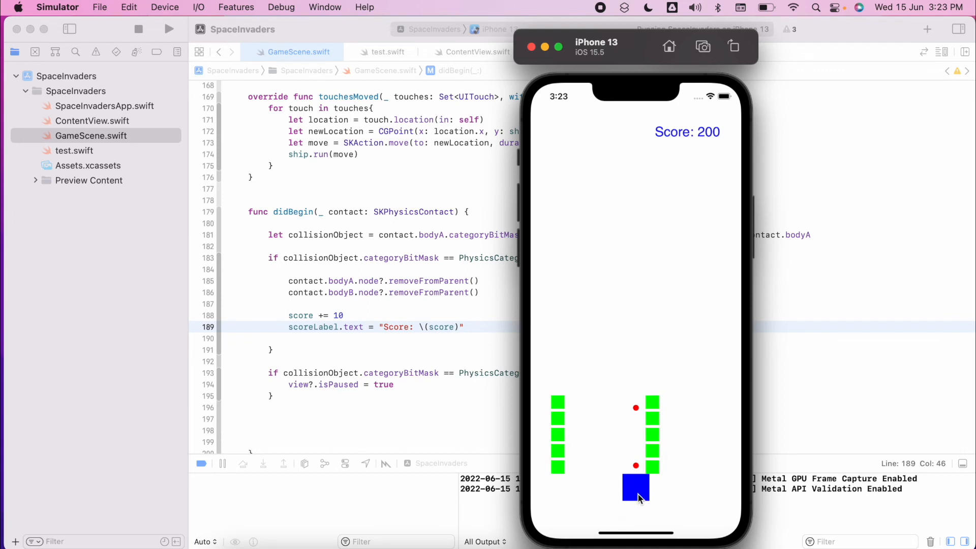
pyautogui.moveTo(652, 474)
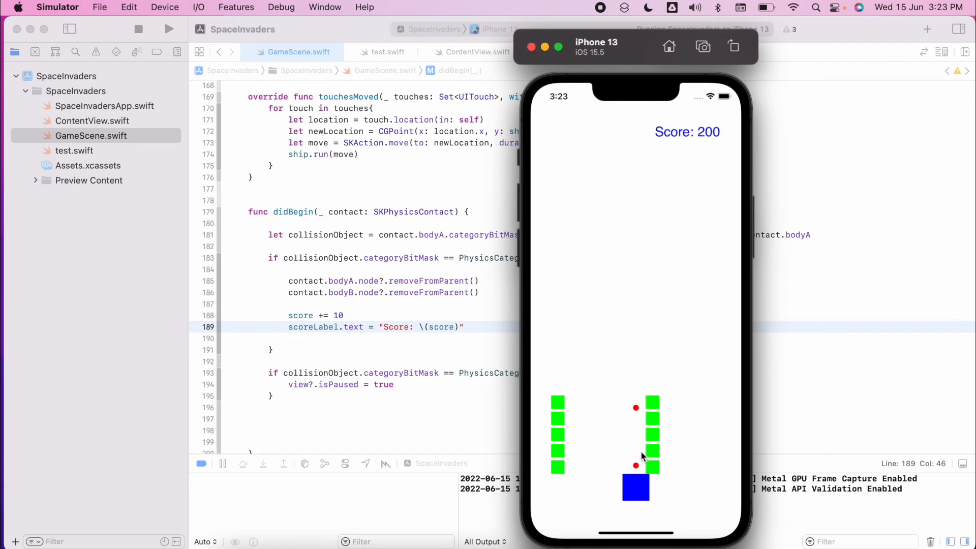
pyautogui.moveTo(637, 479)
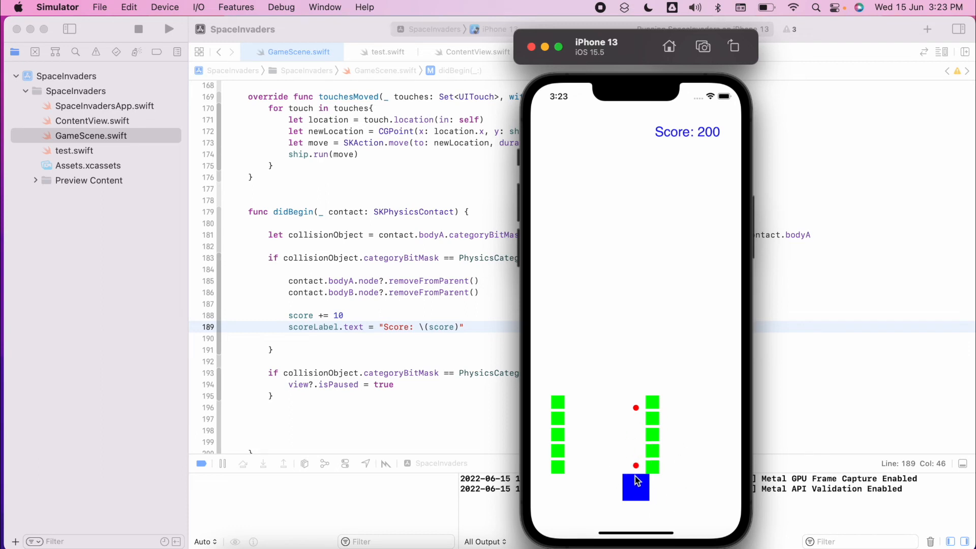
pyautogui.moveTo(643, 452)
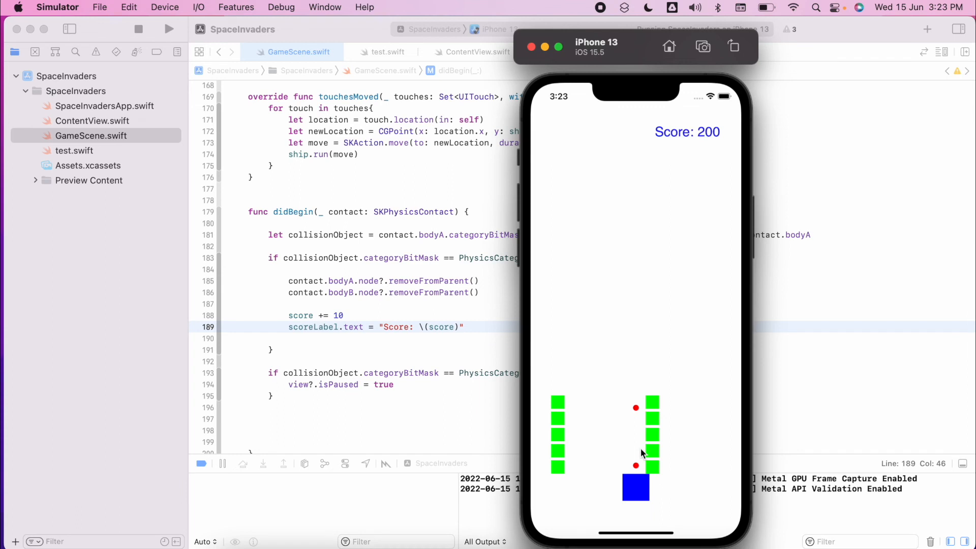
pyautogui.moveTo(650, 435)
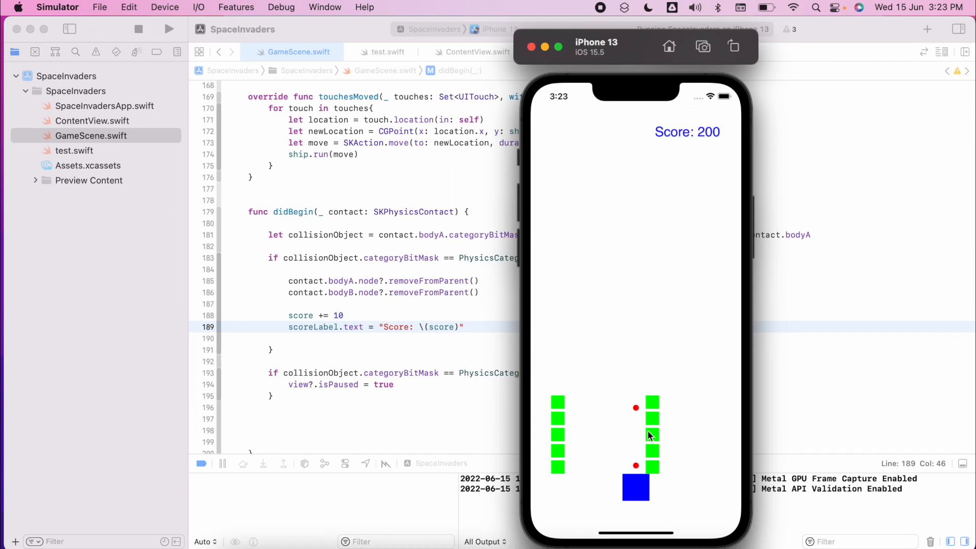
pyautogui.moveTo(632, 379)
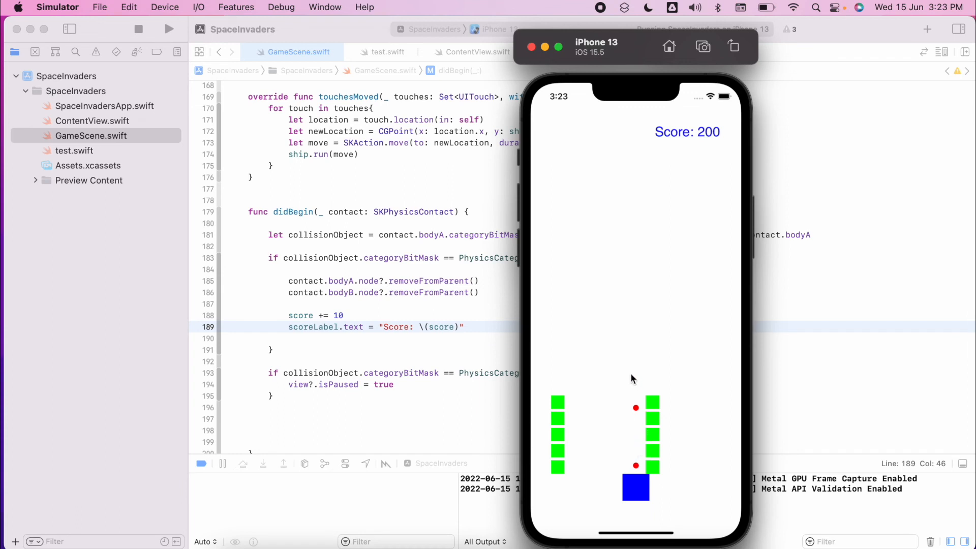
pyautogui.moveTo(668, 337)
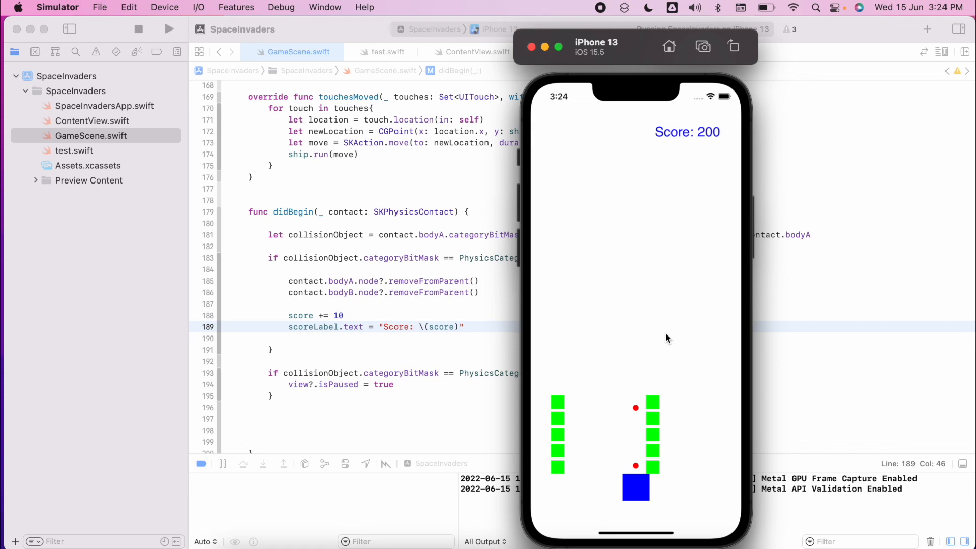
pyautogui.moveTo(602, 504)
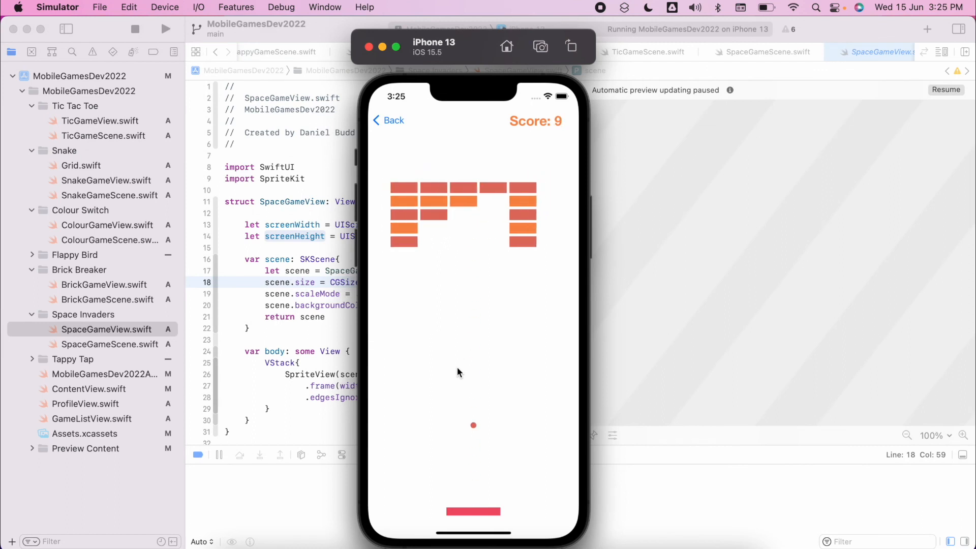
# Go back from the game to the MobileGamesDev2022 Games List.
pyautogui.click(388, 120)
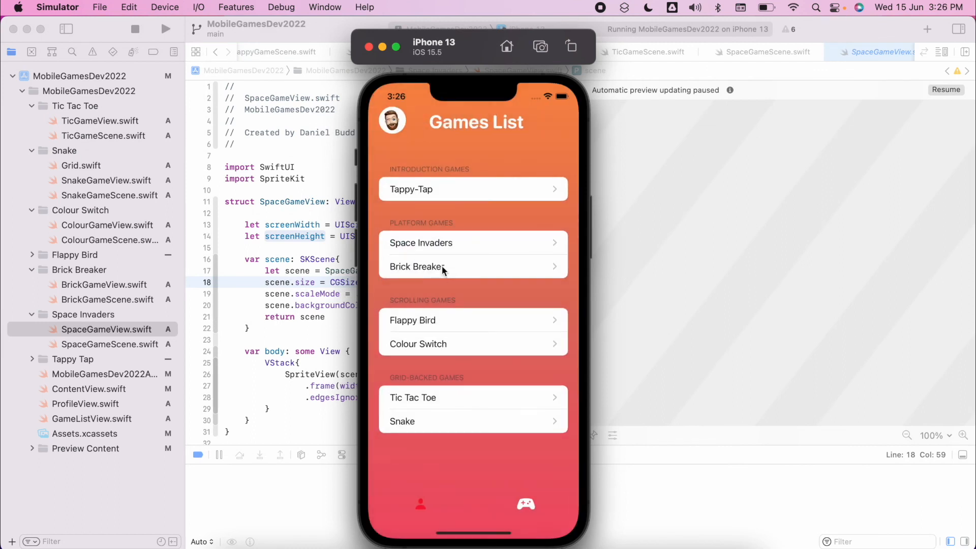